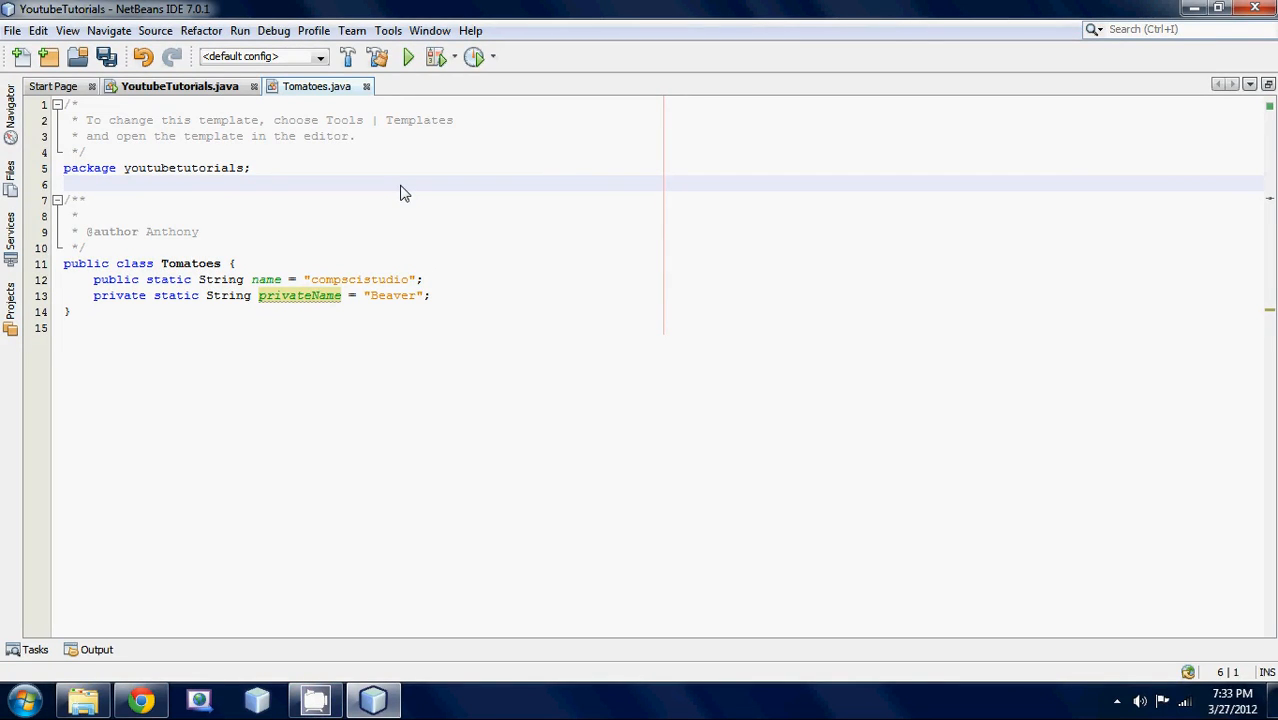
Step: Compare the YoutubeTutorials main class and the Tomatoes class side by side
click(180, 86)
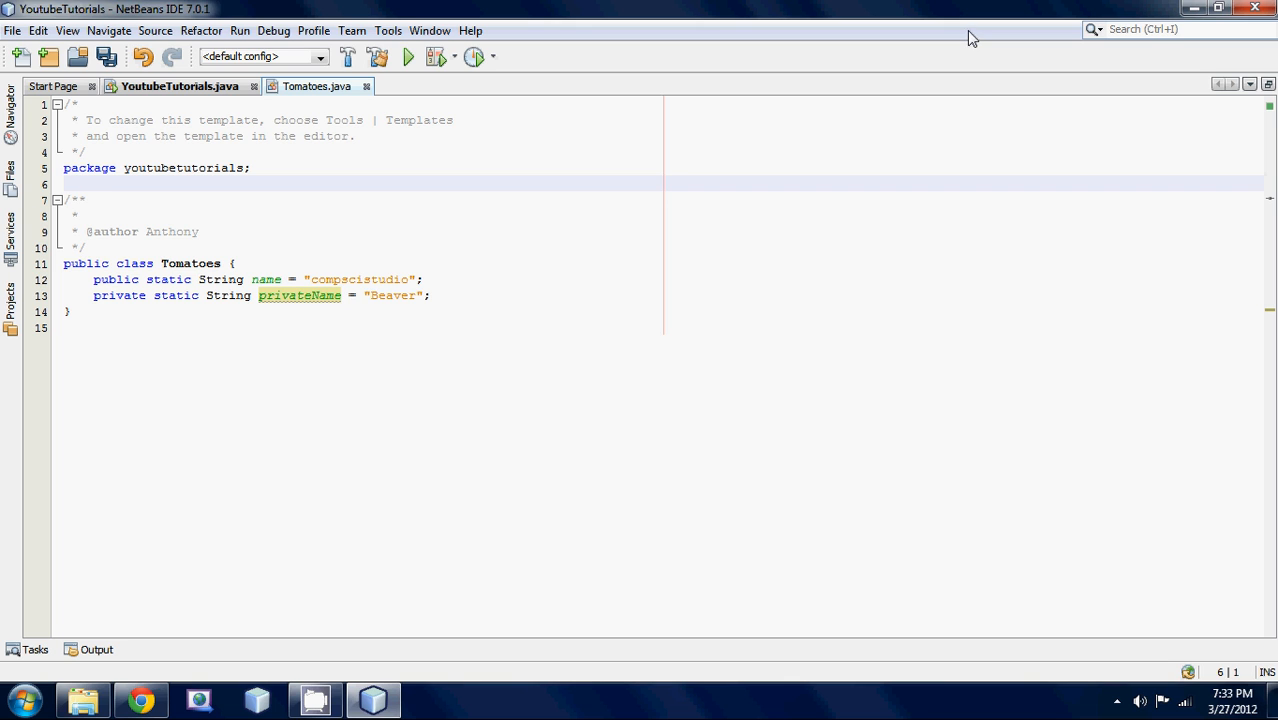
click(180, 86)
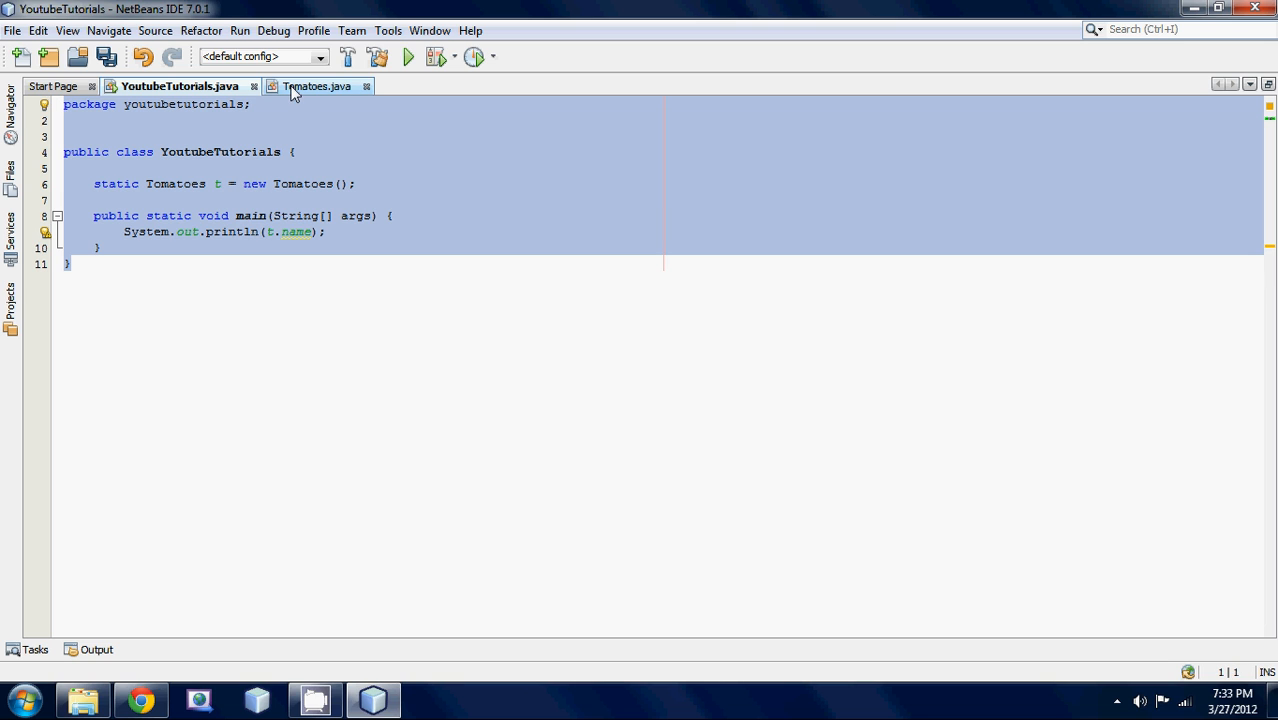
click(316, 86)
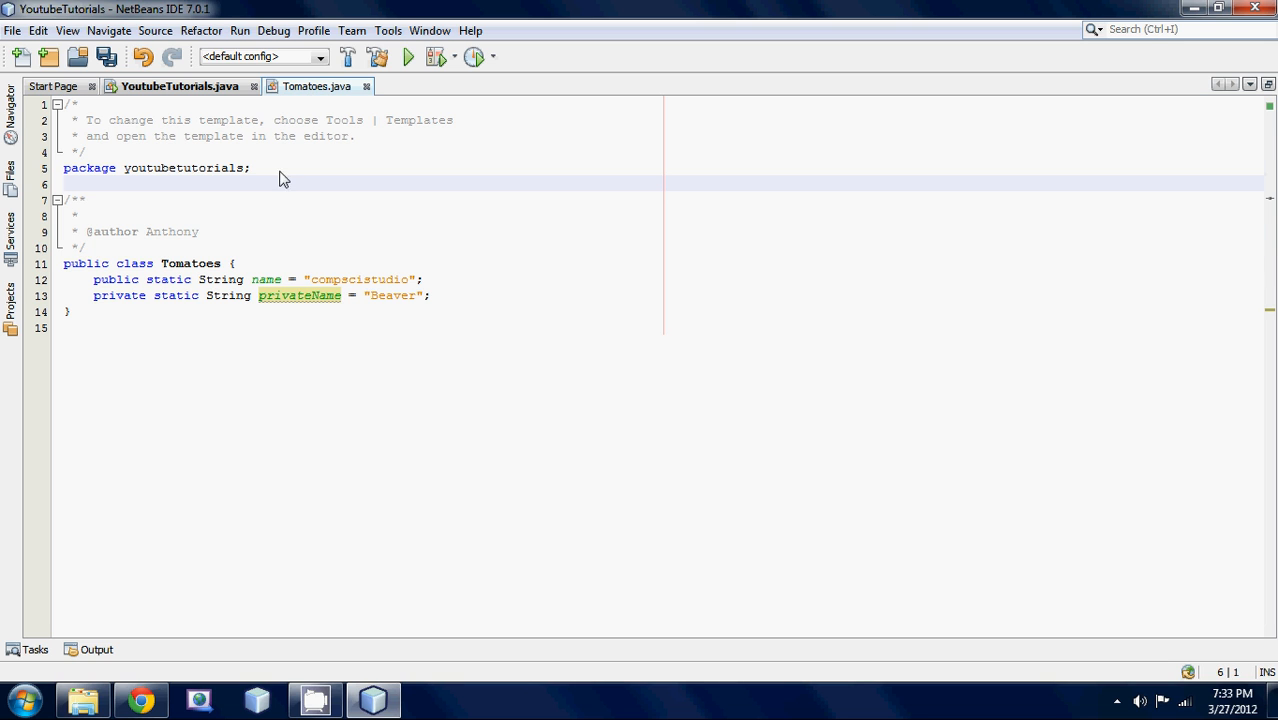
mouse_move(168, 352)
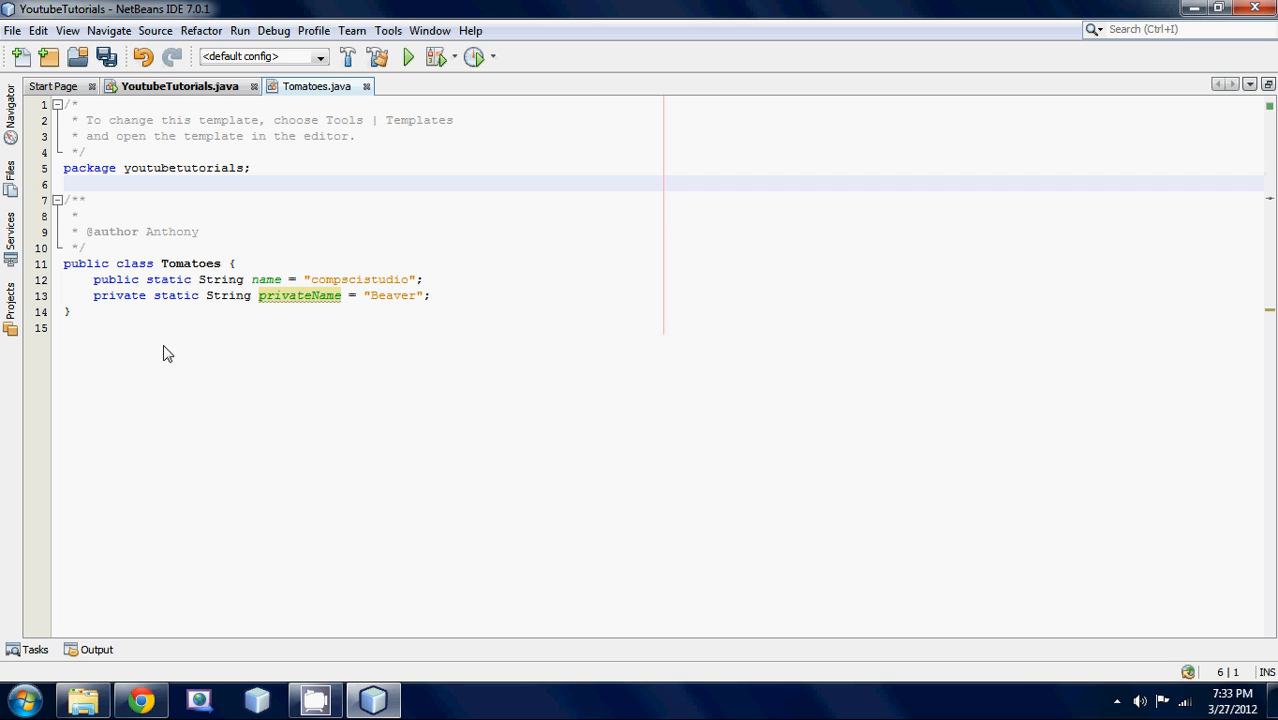
click(180, 86)
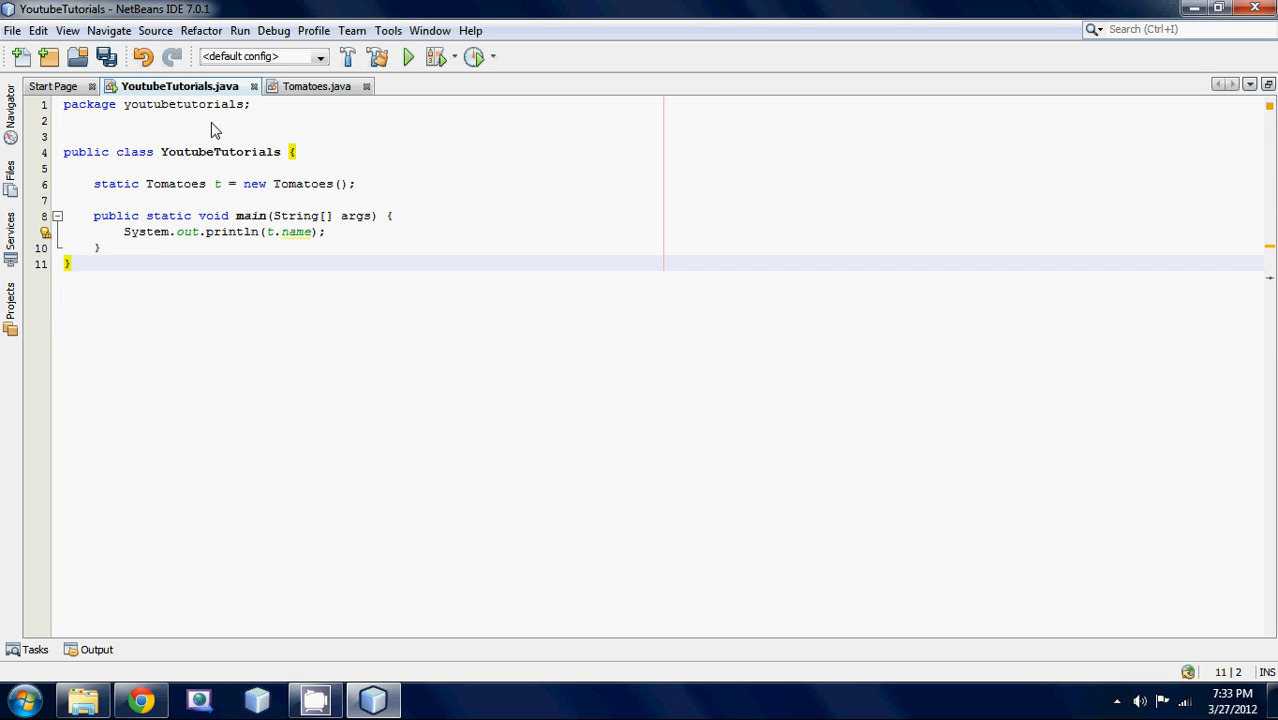
click(316, 86)
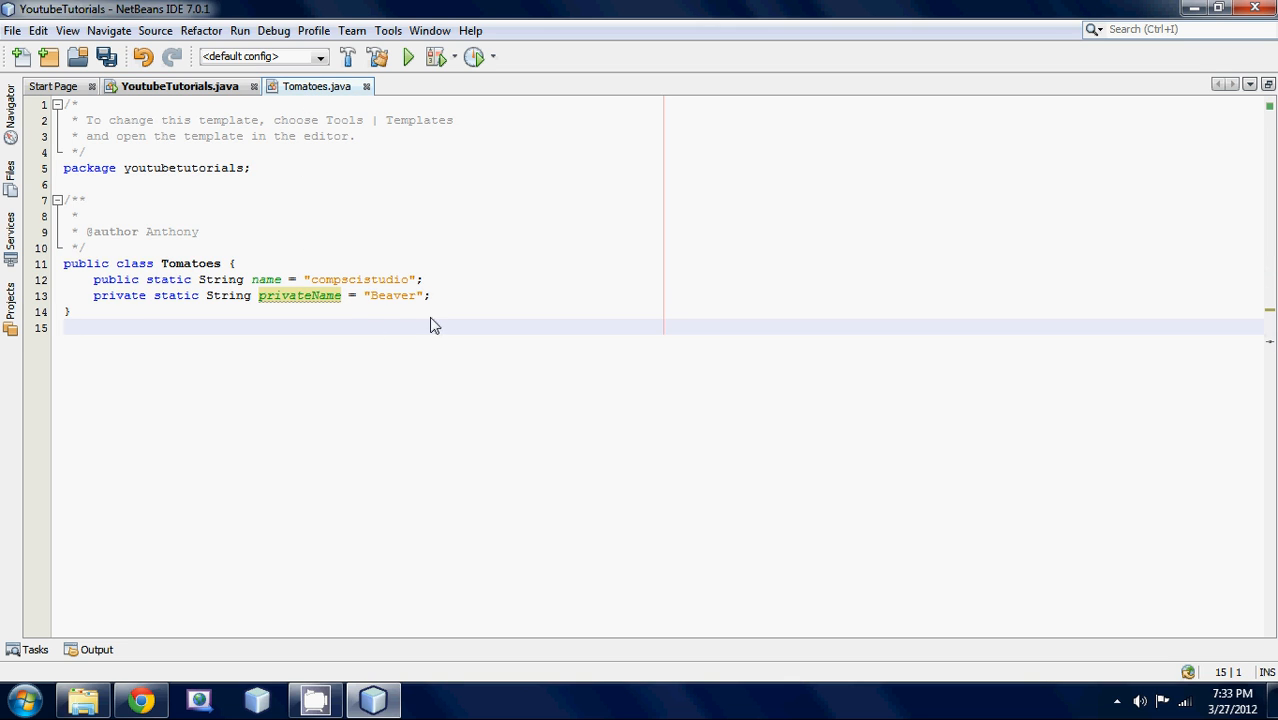
mouse_move(130, 302)
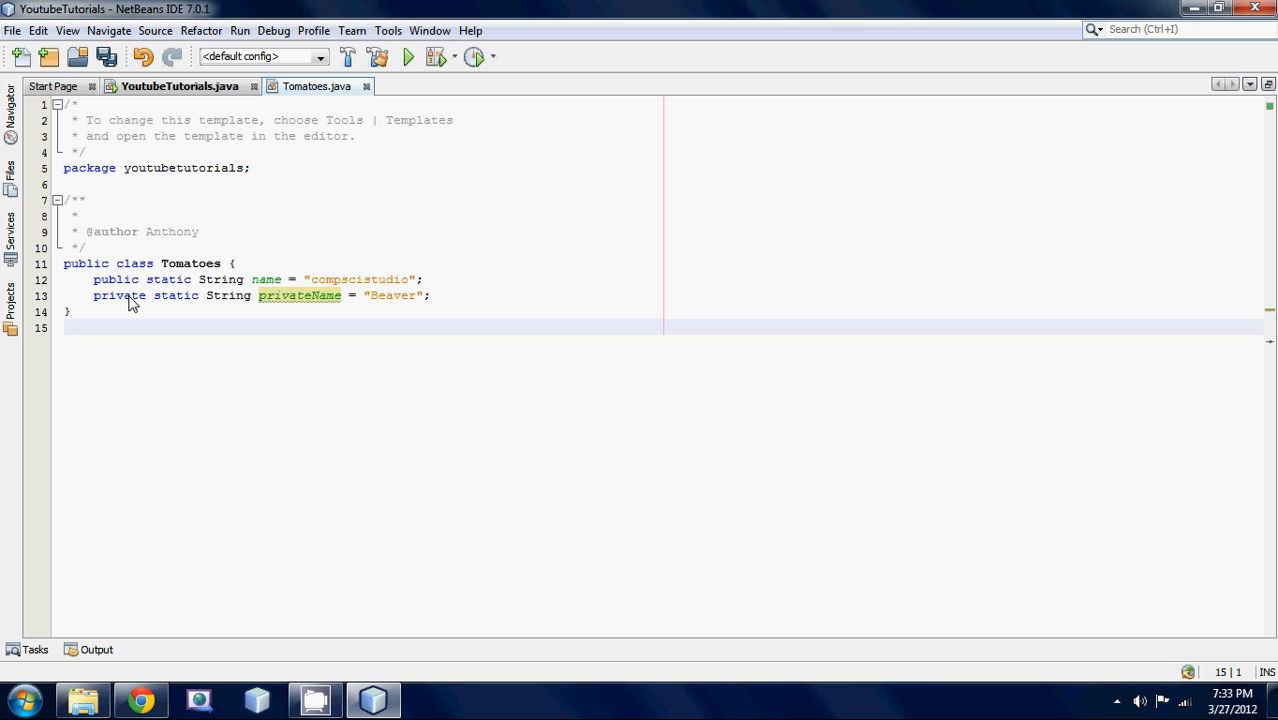
Step: Add System.out.println(t.private...) in main, see it flagged, and return to Tomatoes.java
click(180, 86)
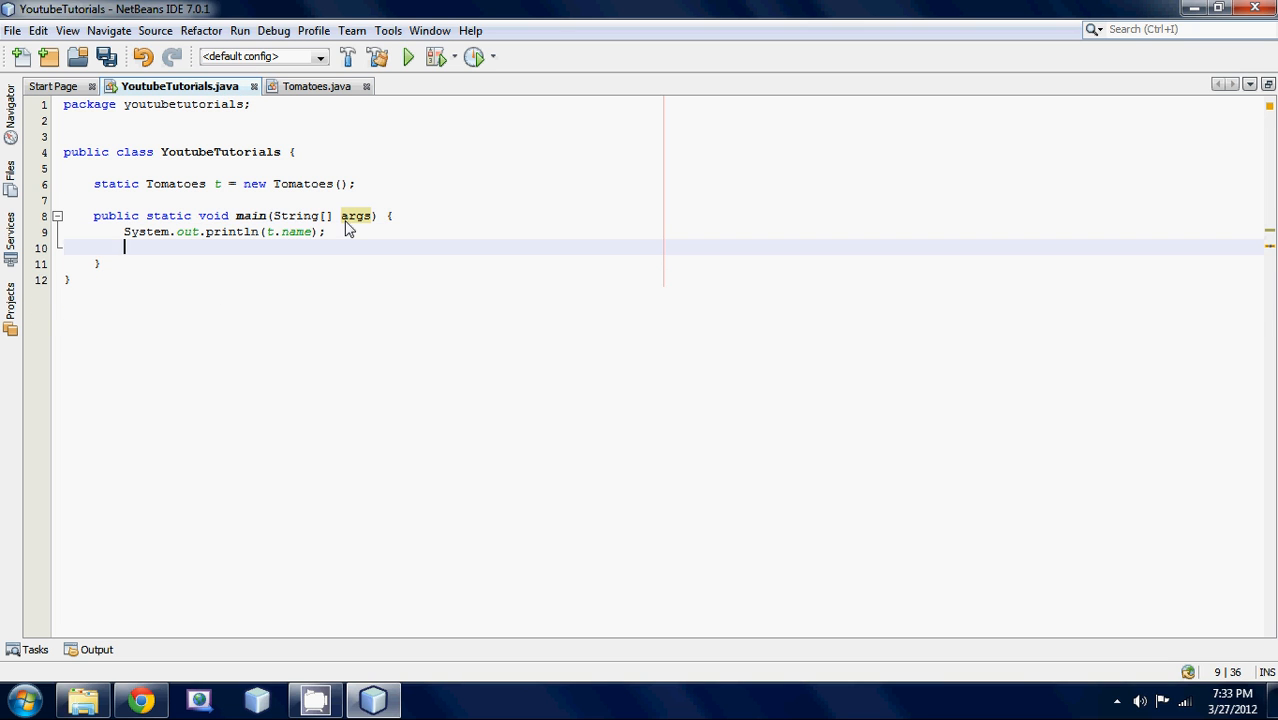
text(System.out.println();)
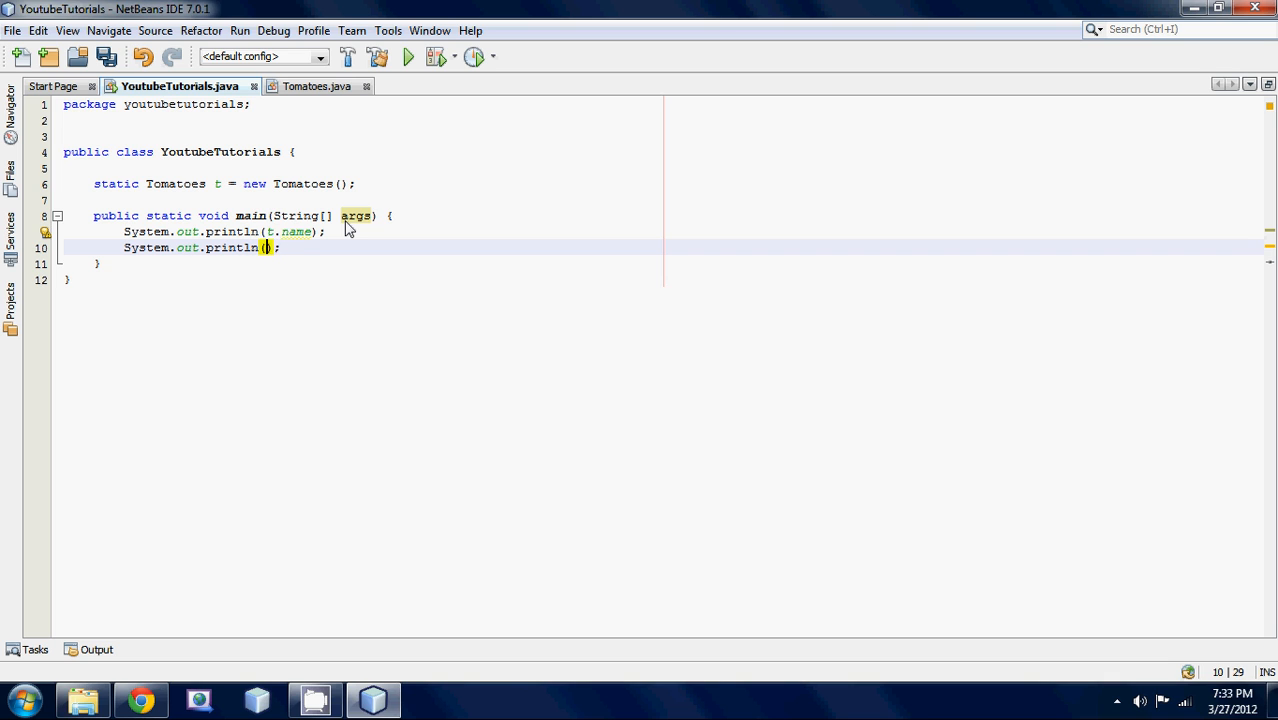
text(t.privateName)
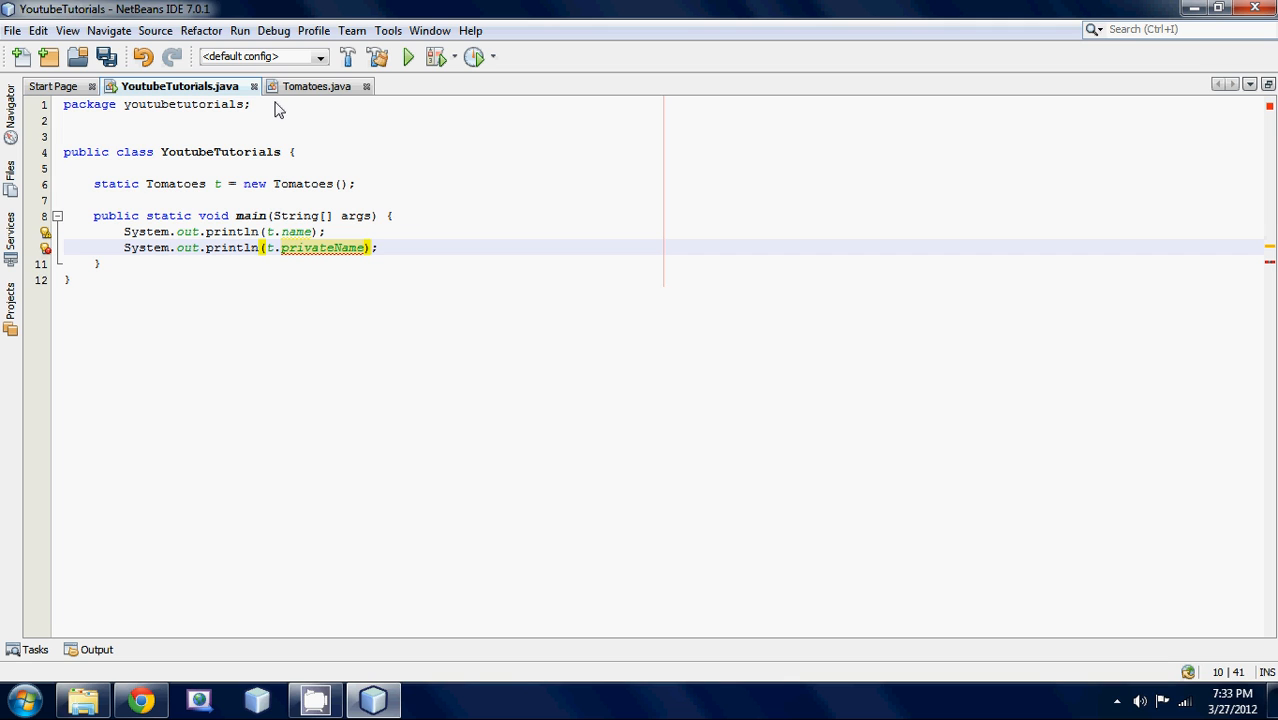
mouse_move(310, 78)
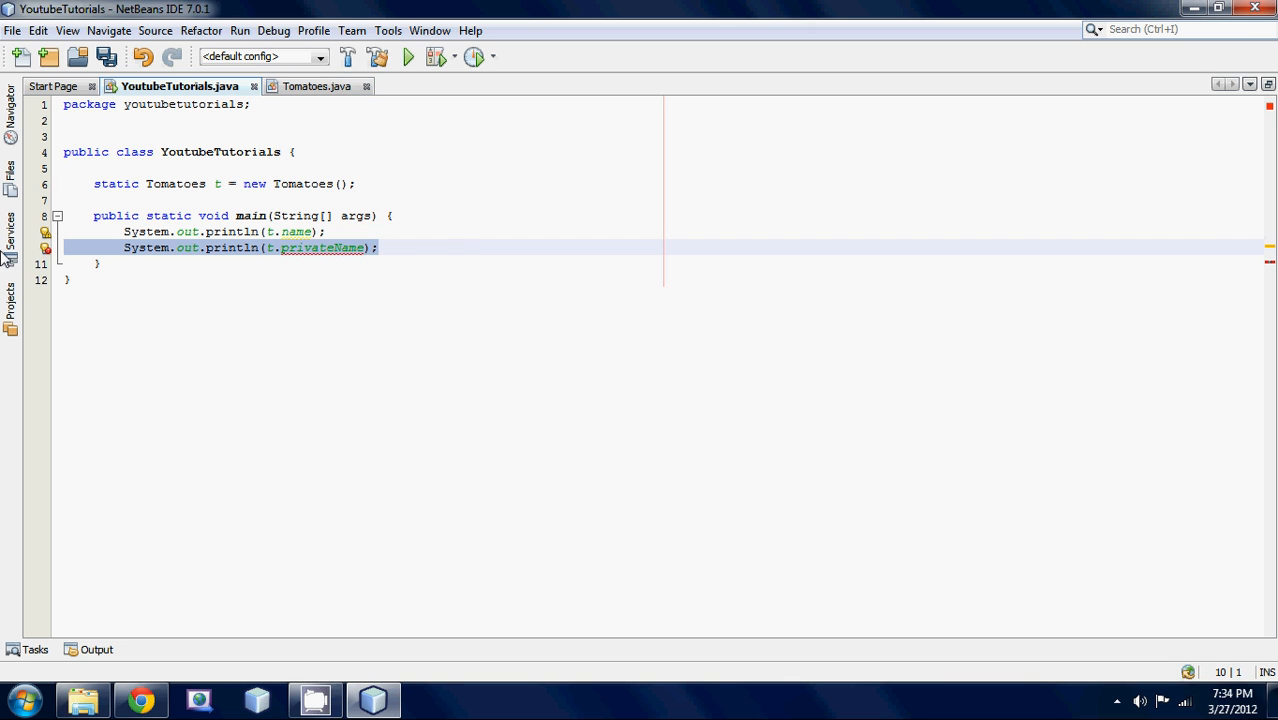
click(316, 86)
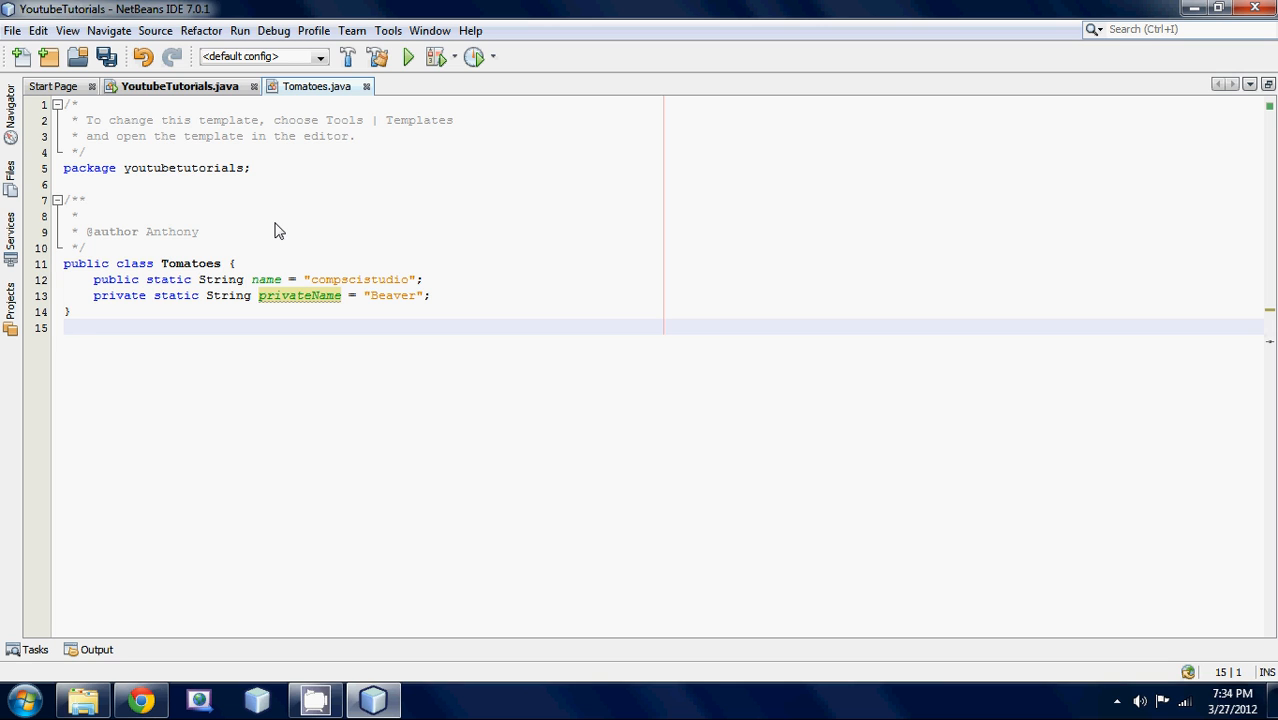
Step: Start a public String method declaration below the private field in Tomatoes
click(430, 296)
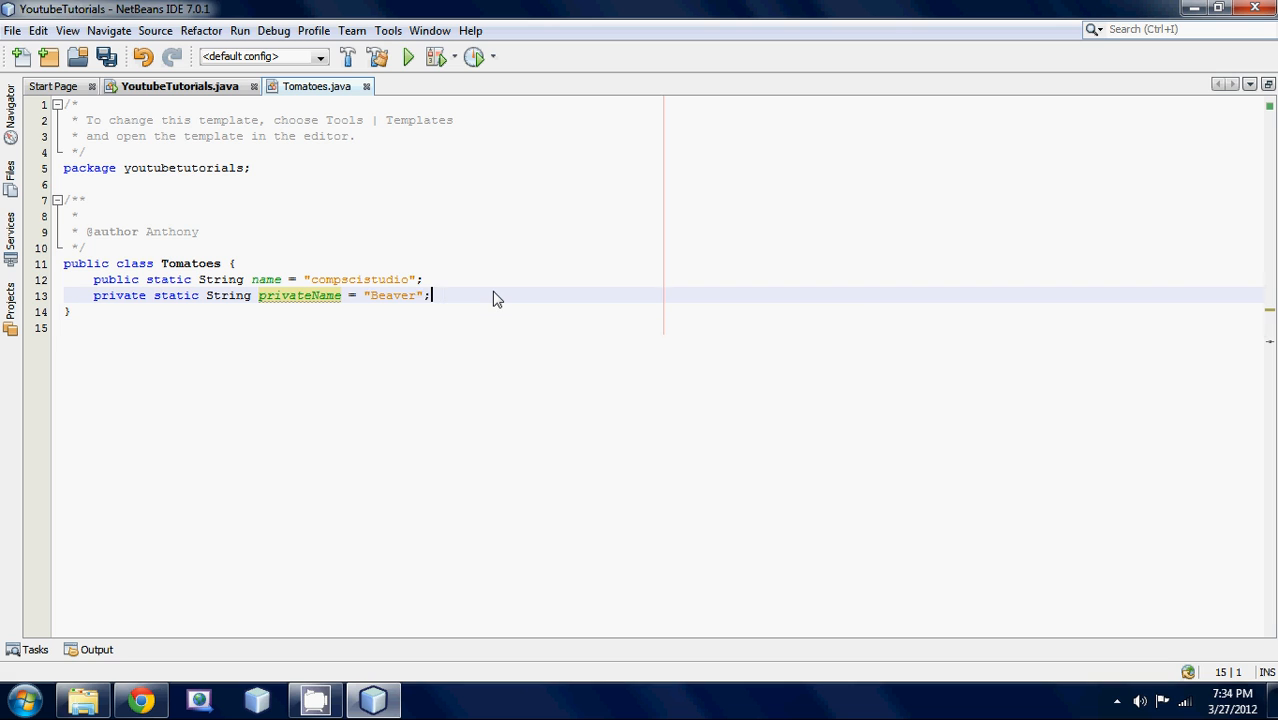
key(enter)
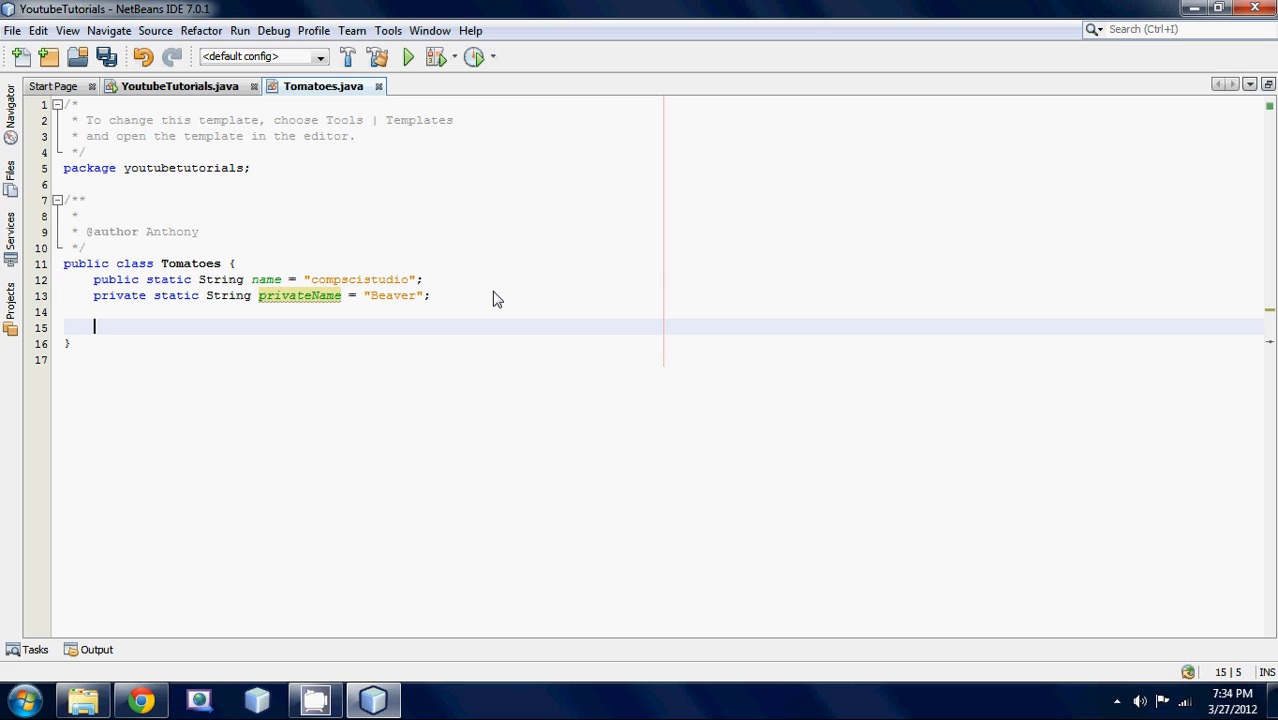
text(public)
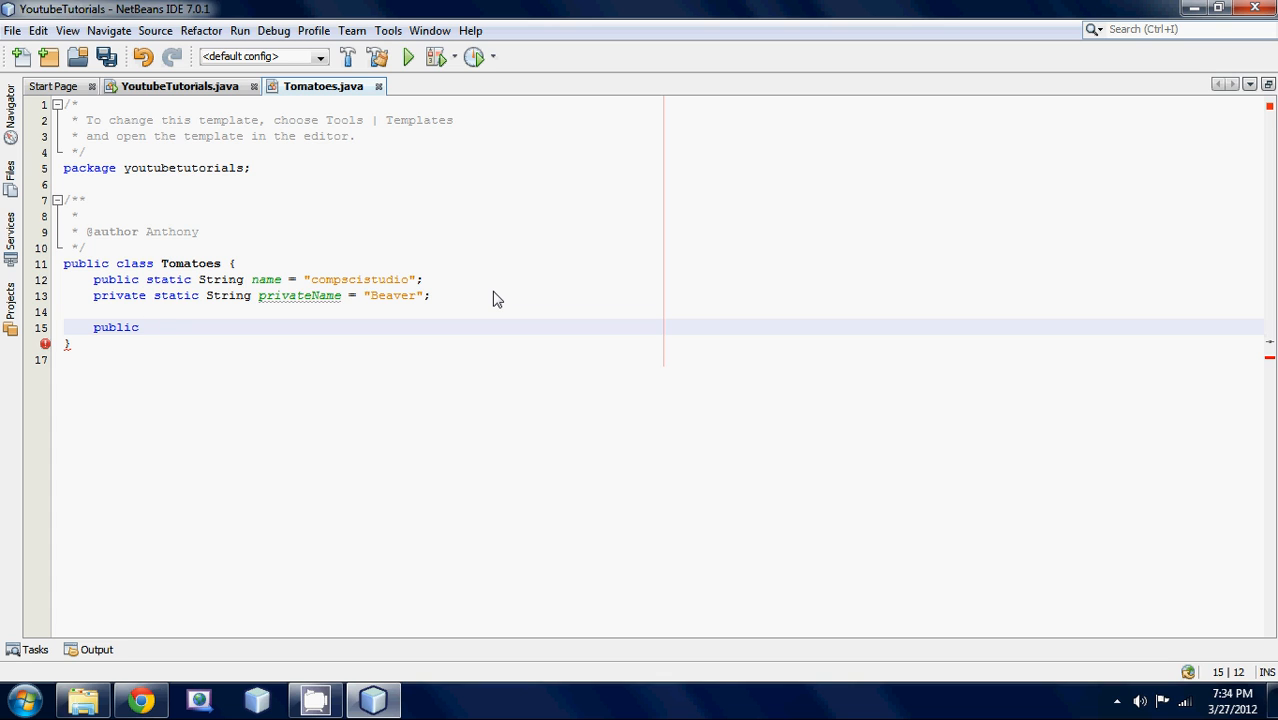
text(String)
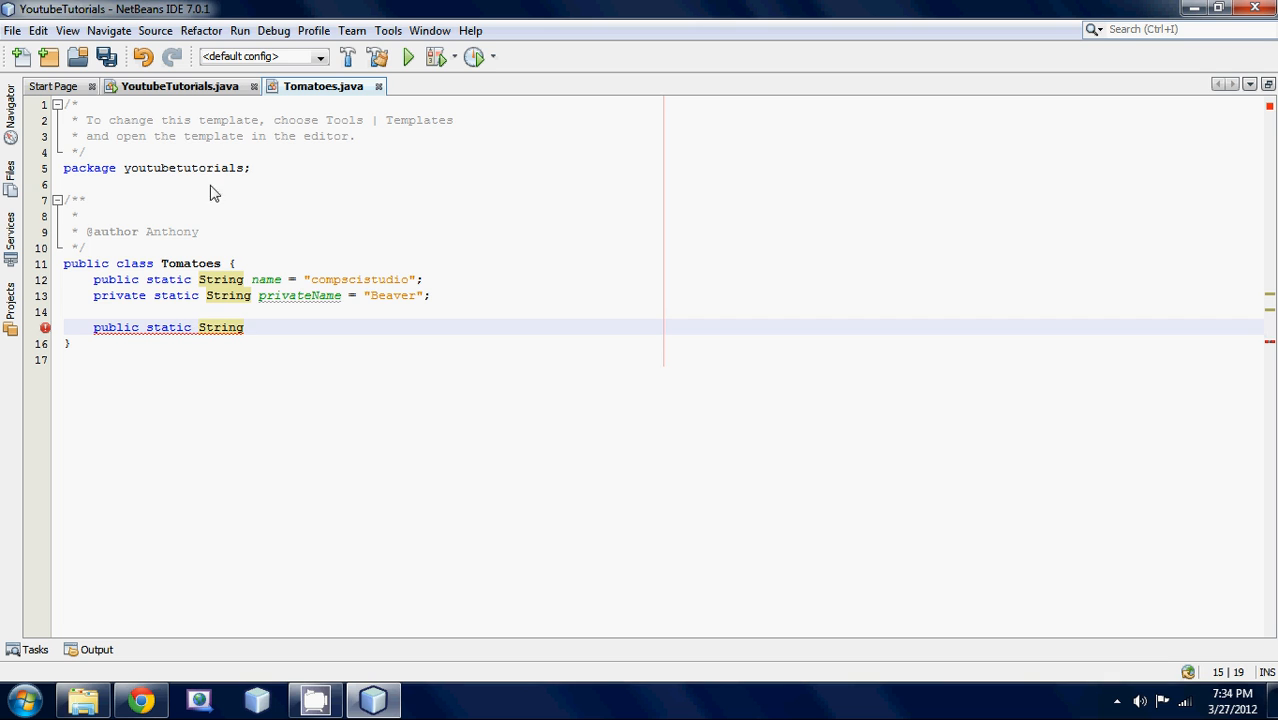
click(180, 86)
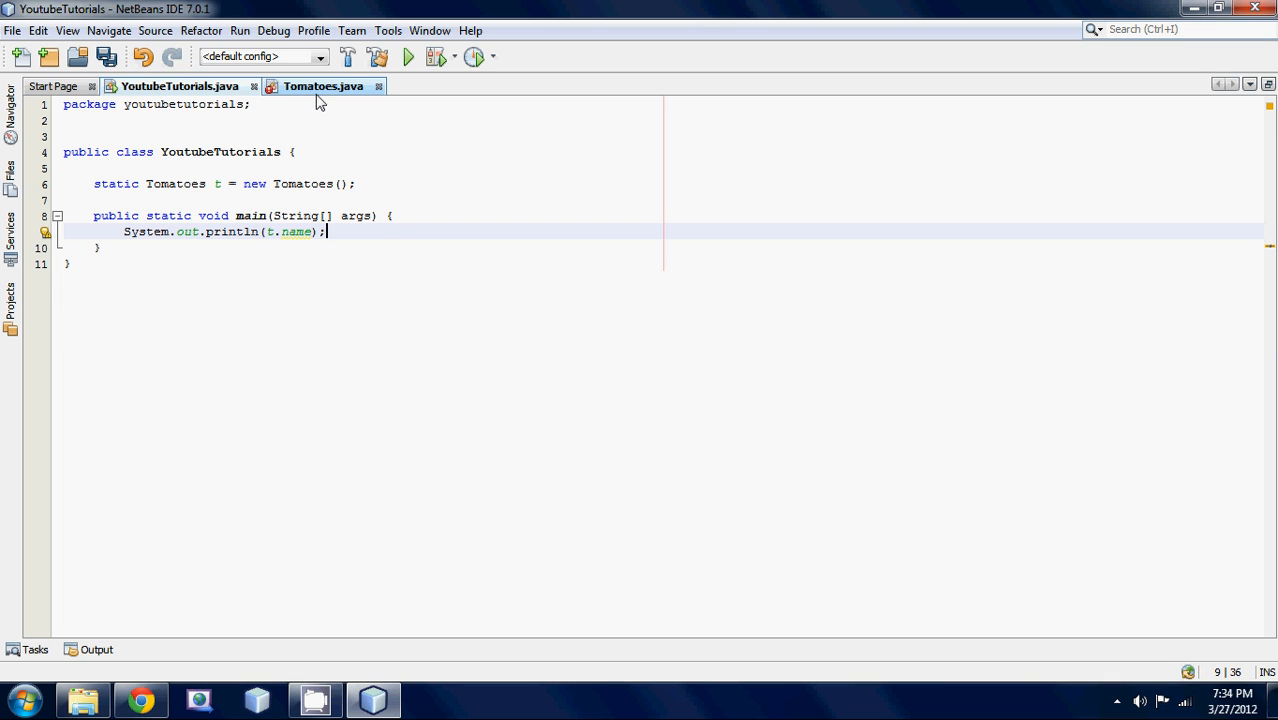
click(324, 86)
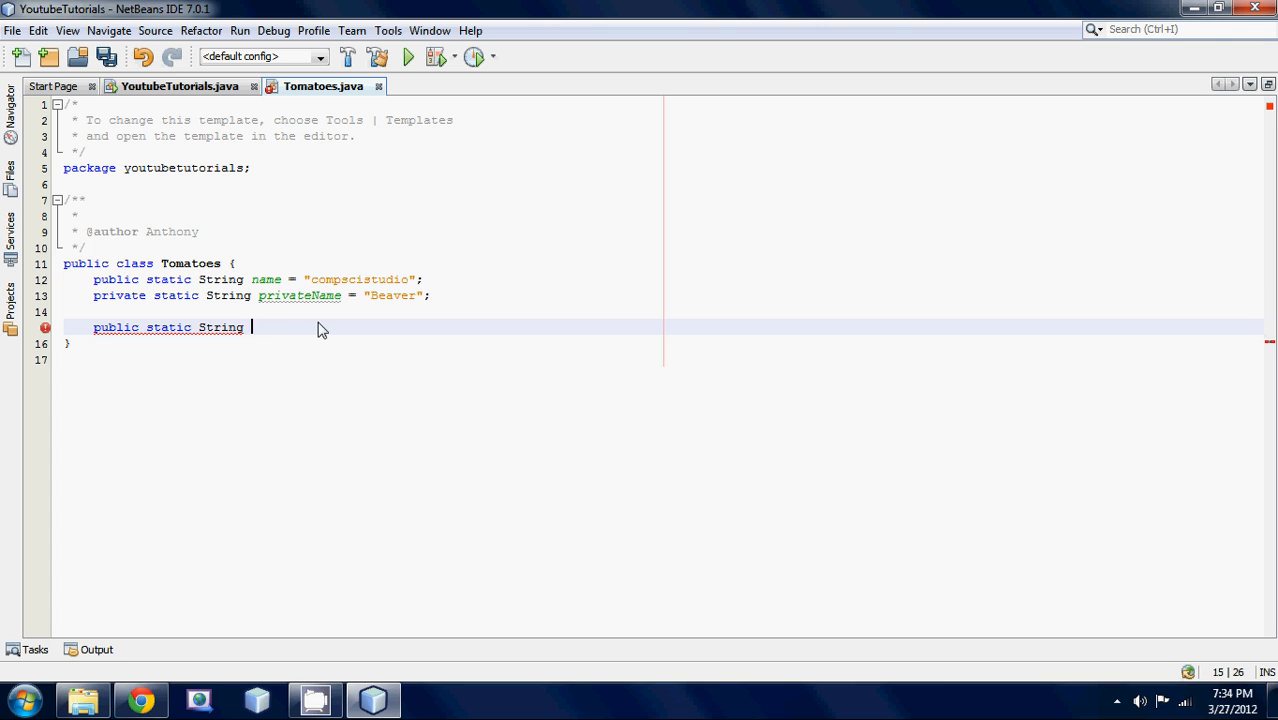
Step: Complete getPrivateName(){ return privateName; } and leave room above it
text(get)
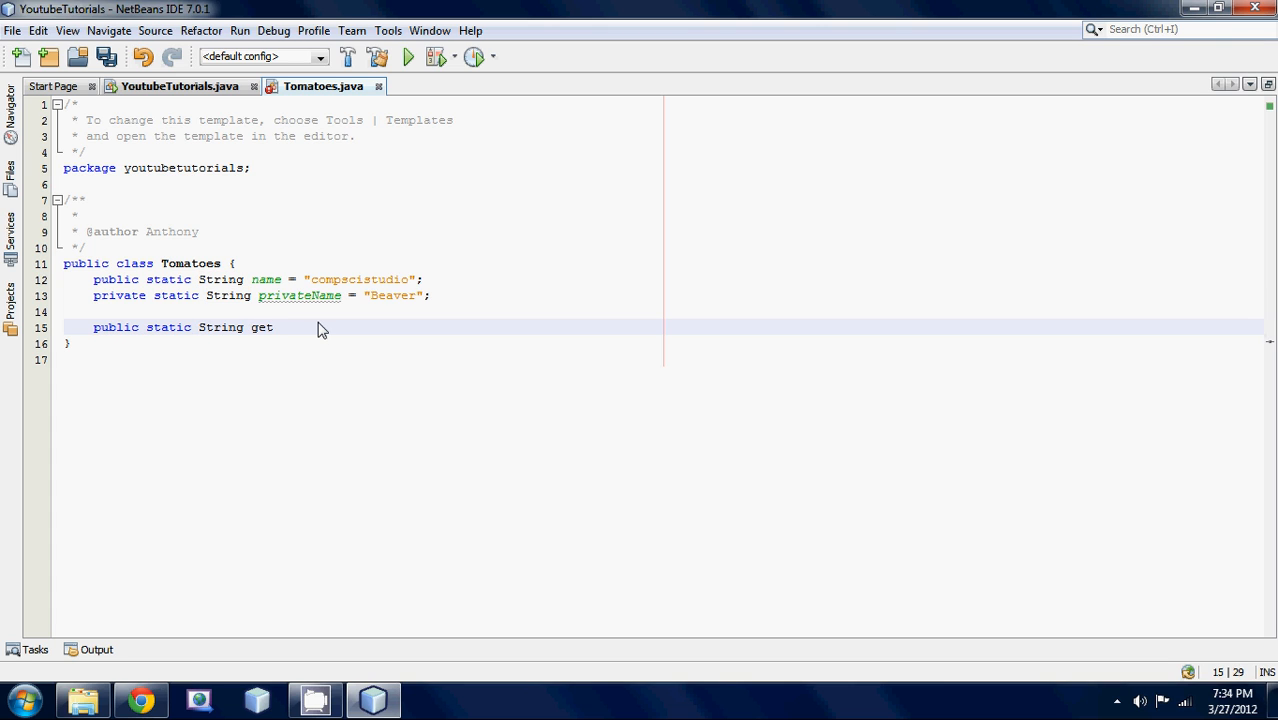
text(PrivateN)
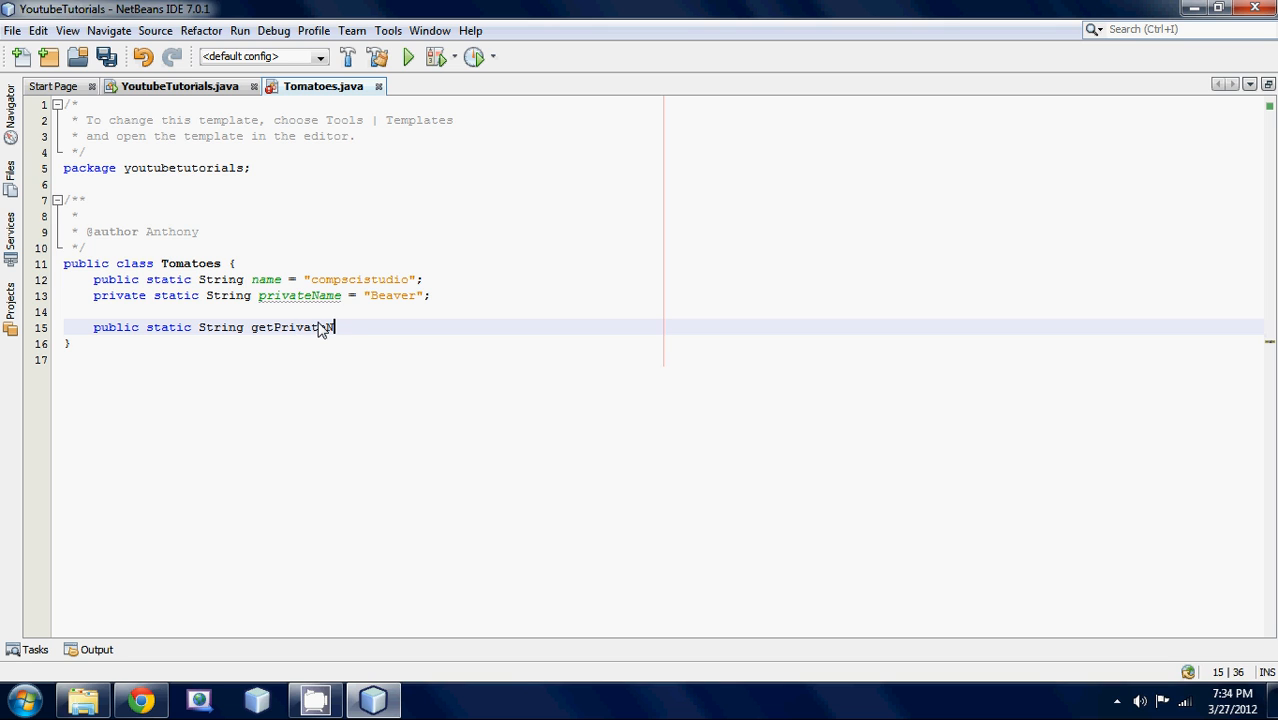
text(Name())
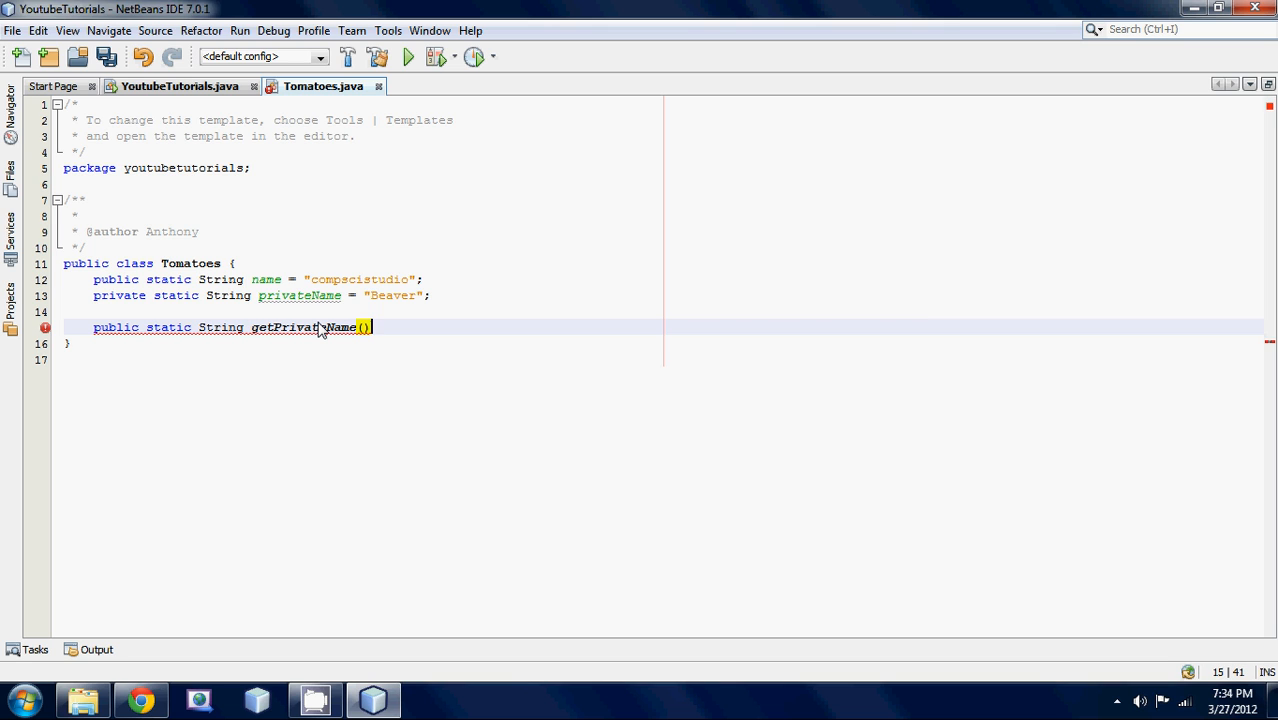
text({)
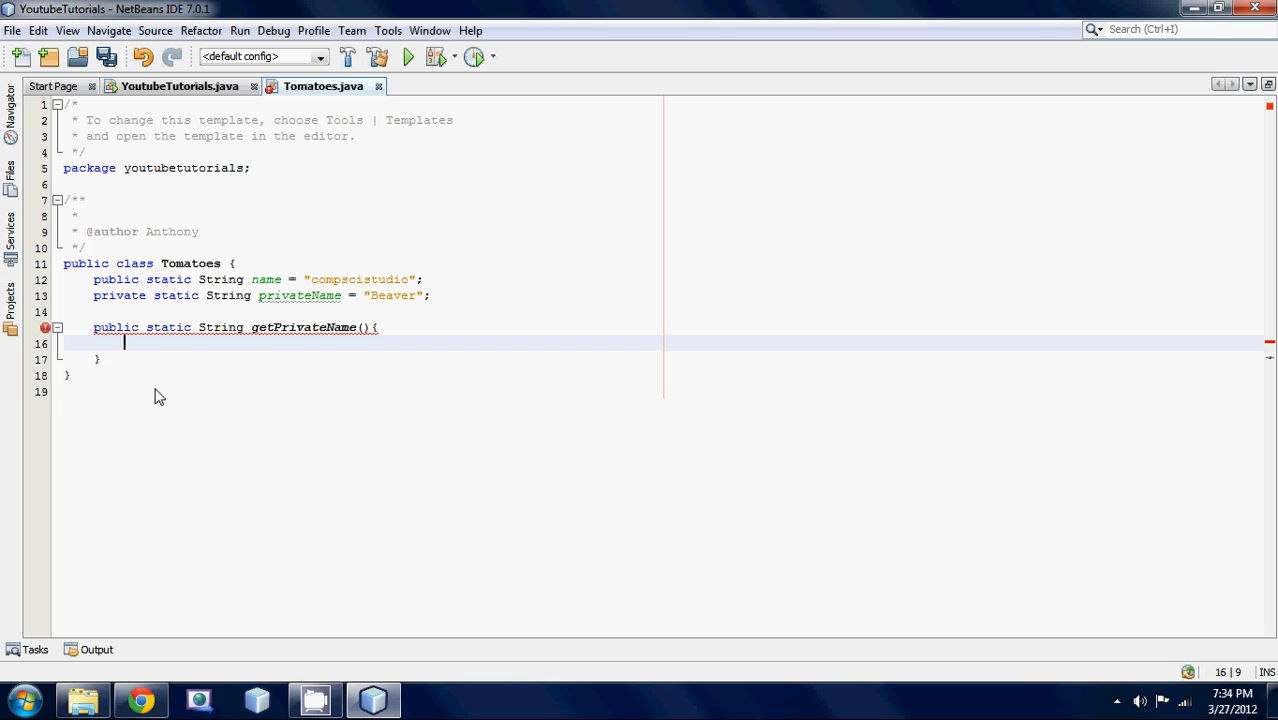
mouse_move(190, 348)
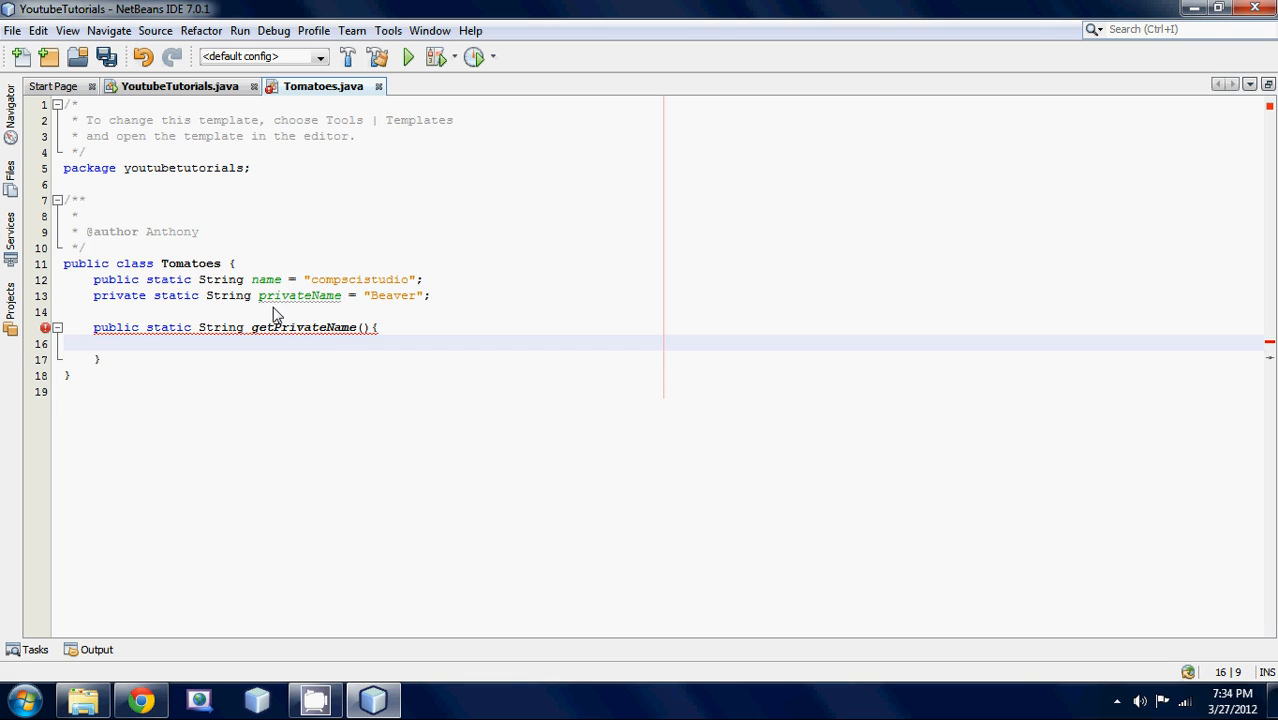
text(re)
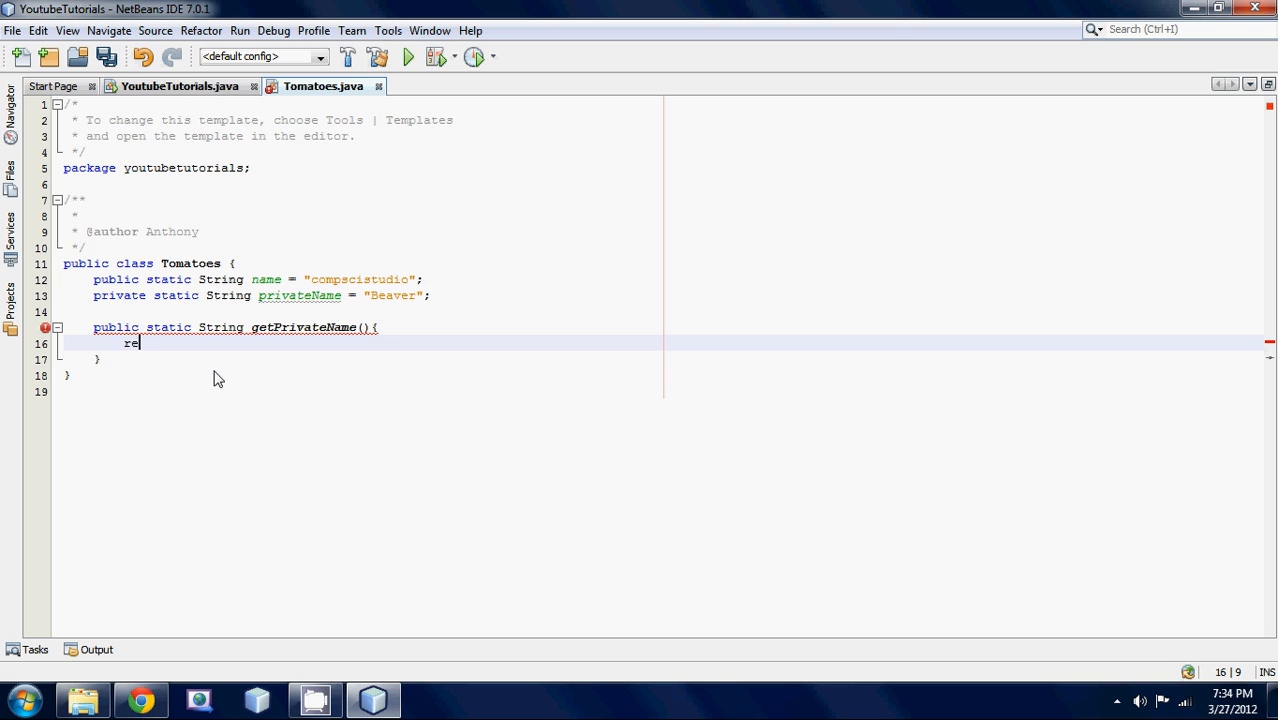
text(turn privateName;)
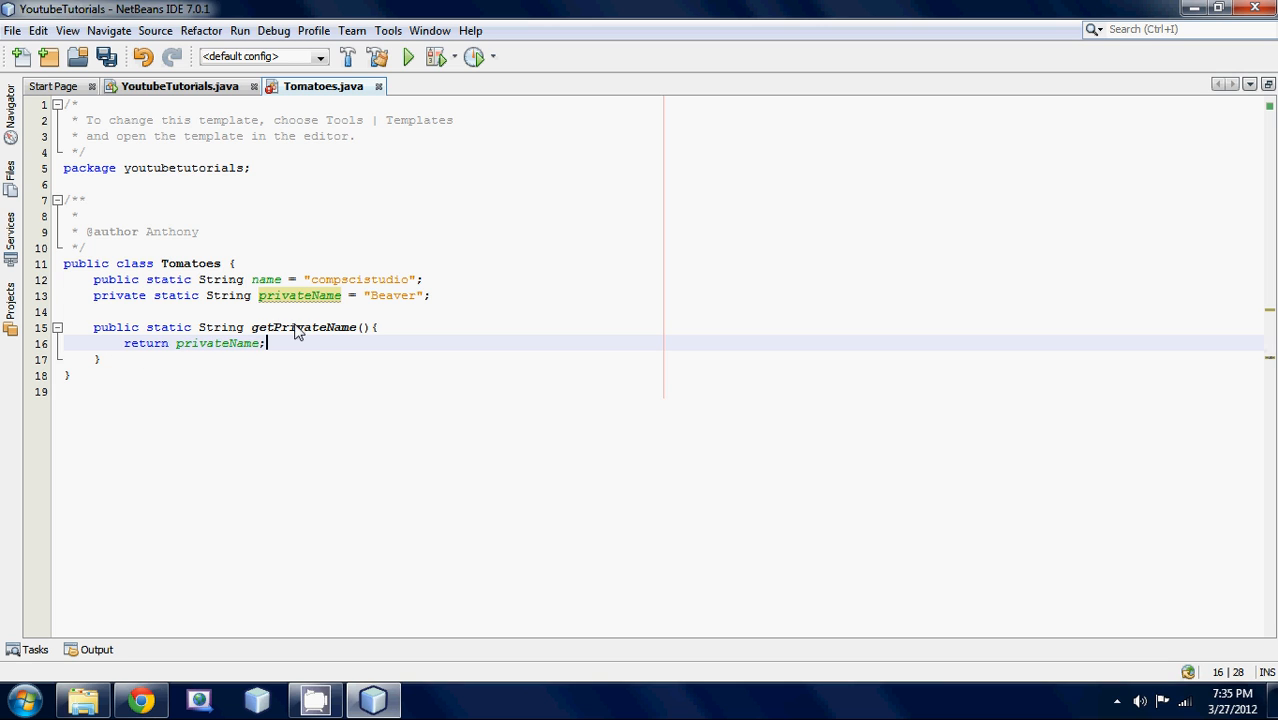
mouse_move(284, 344)
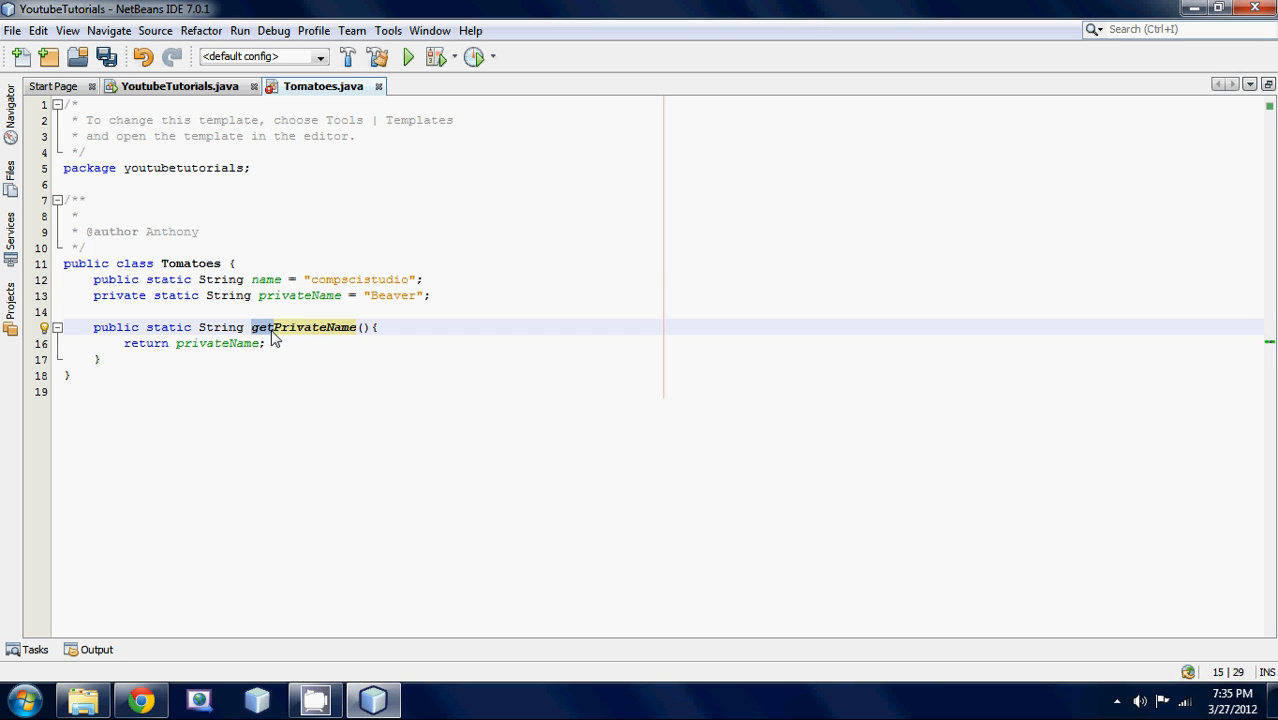
mouse_move(284, 336)
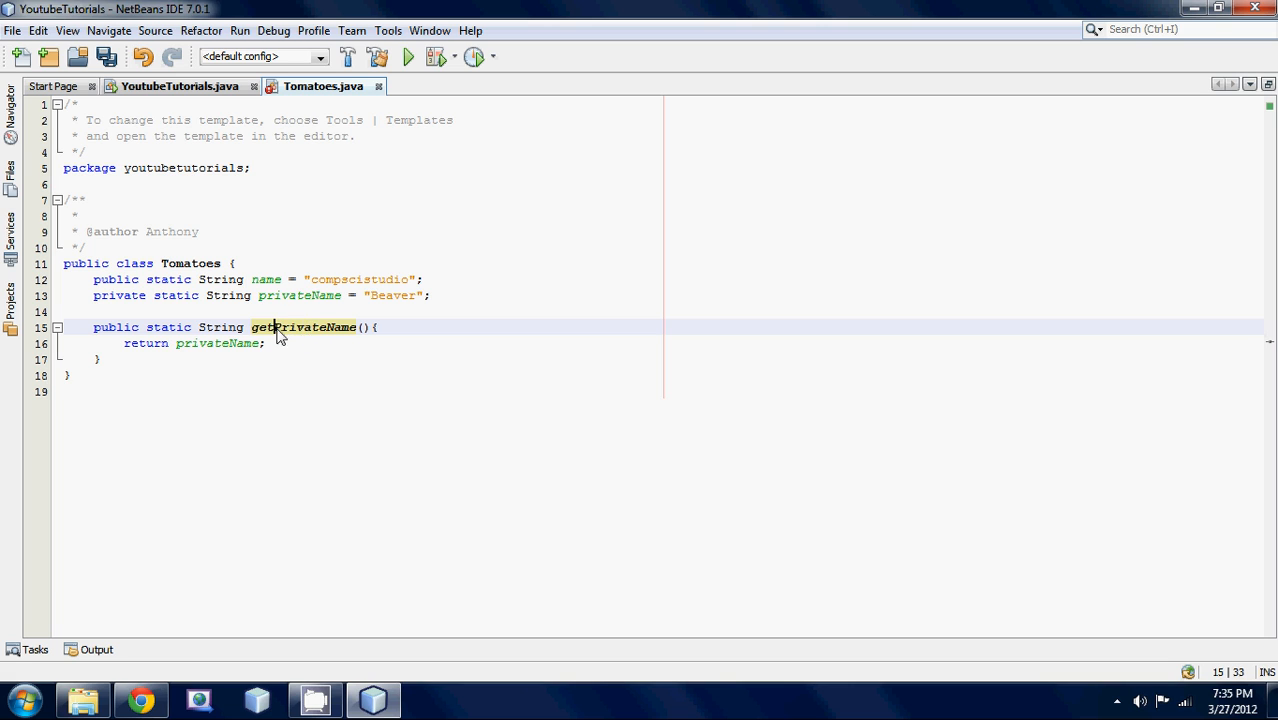
double_click(302, 328)
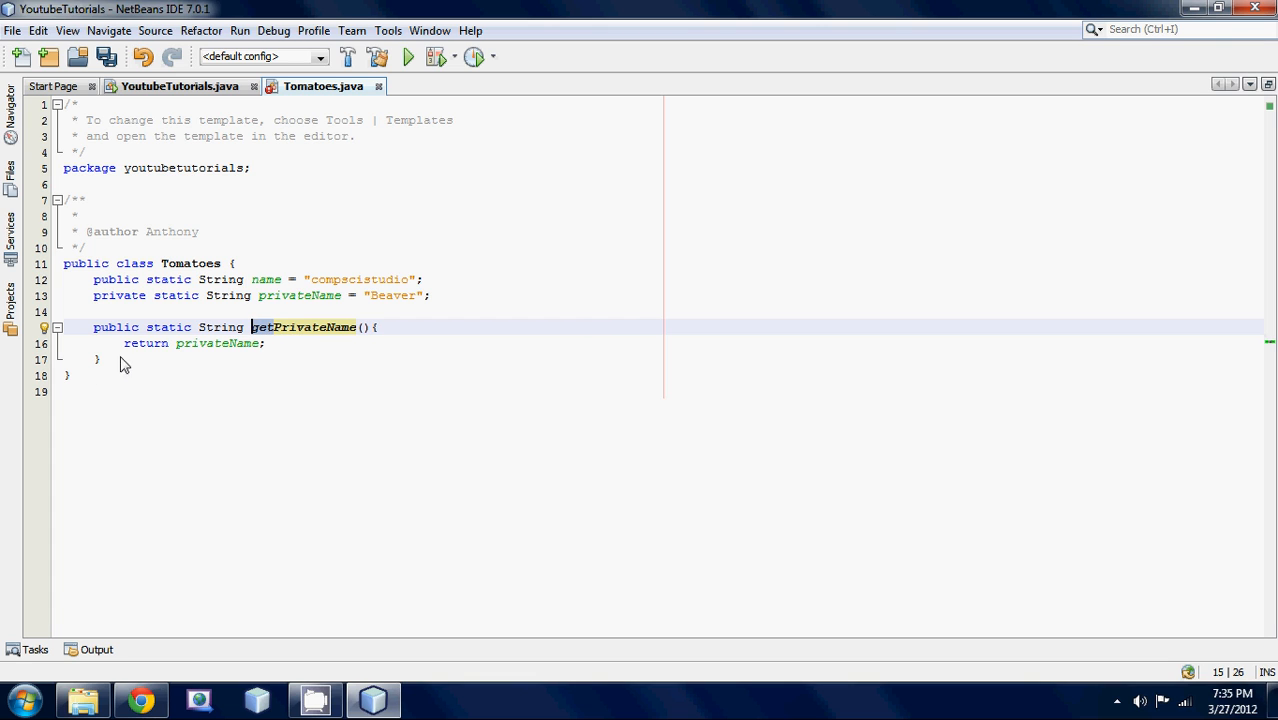
mouse_move(152, 364)
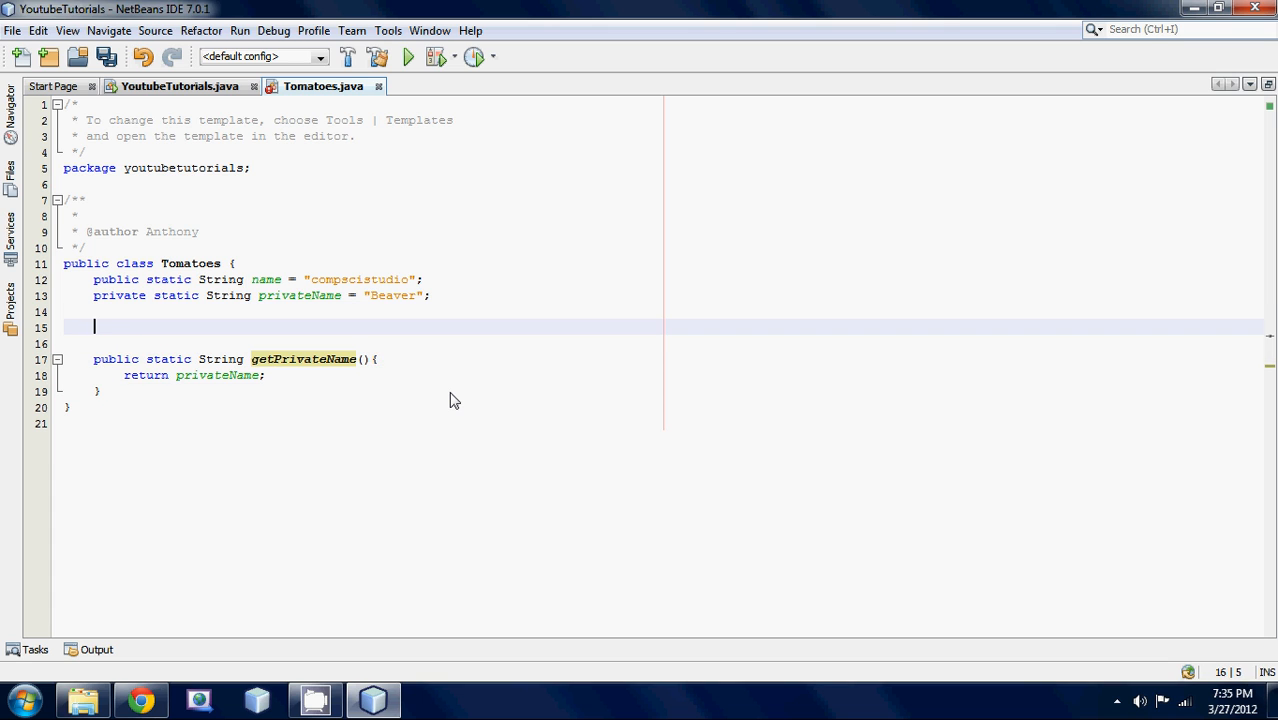
Step: Declare public static void setPrivateName(){ above the getter
text(P)
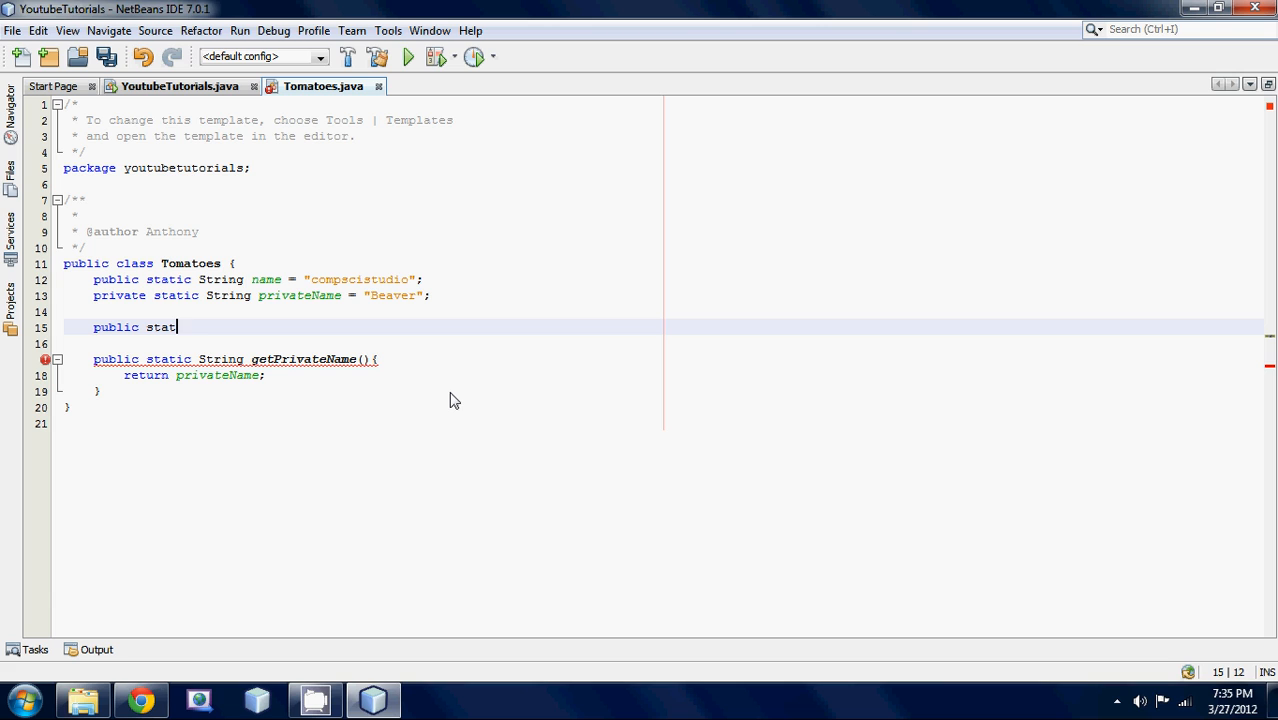
text(ic void)
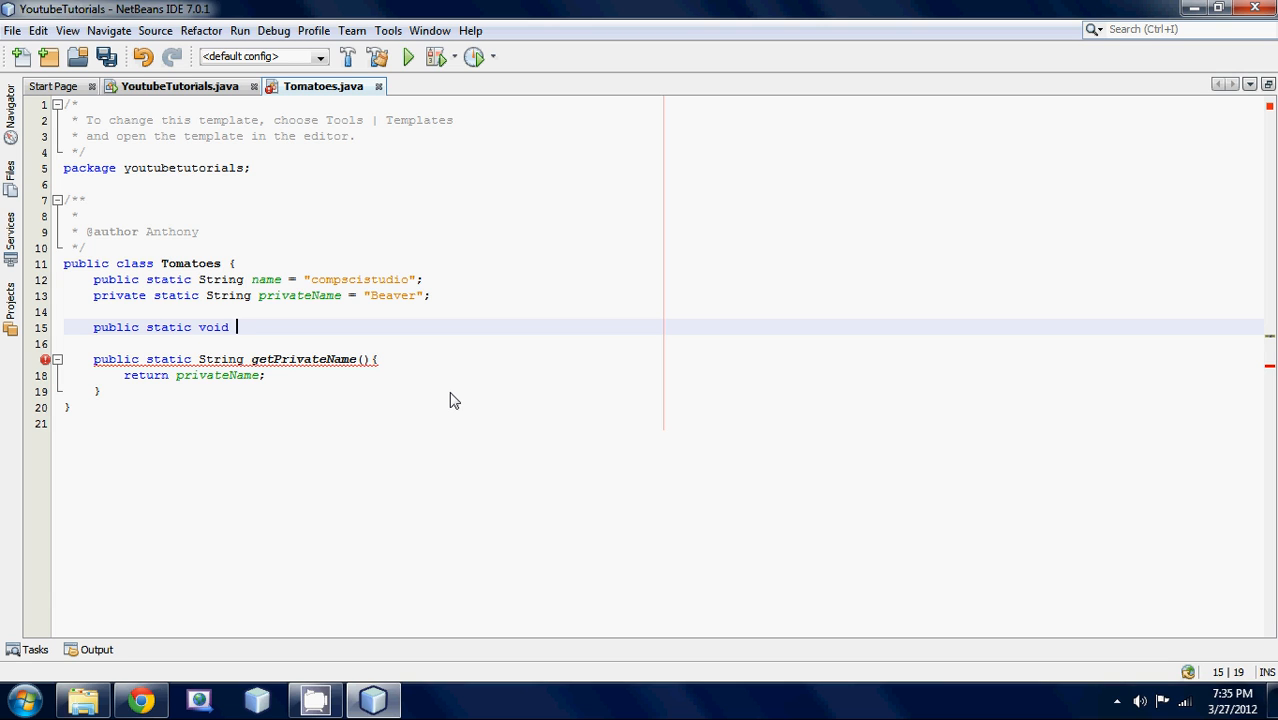
text(setPr)
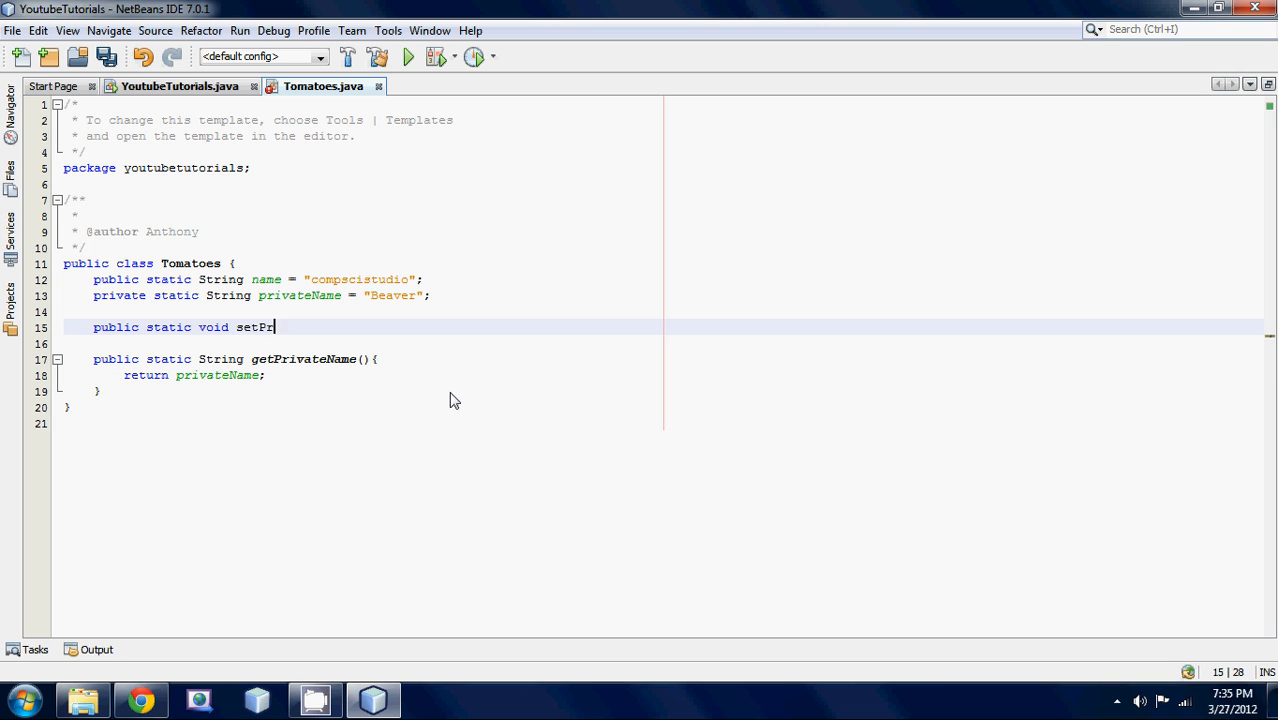
text(ivateName)
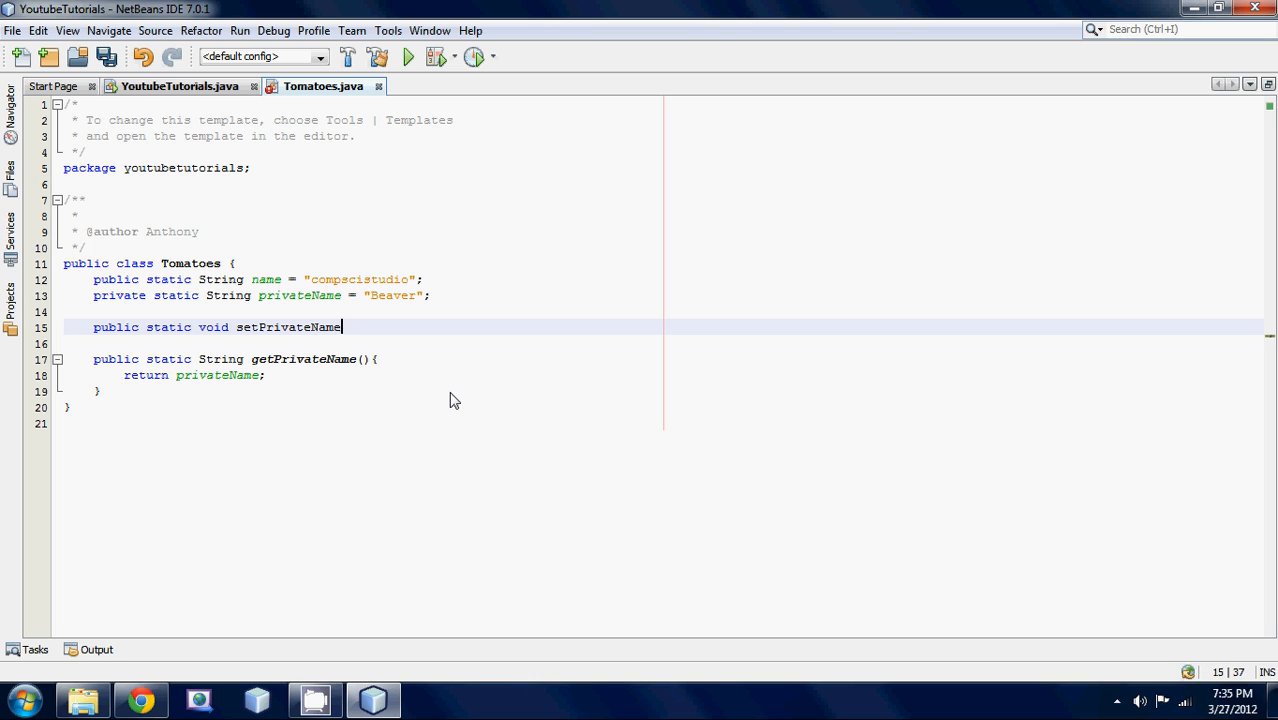
text((){)
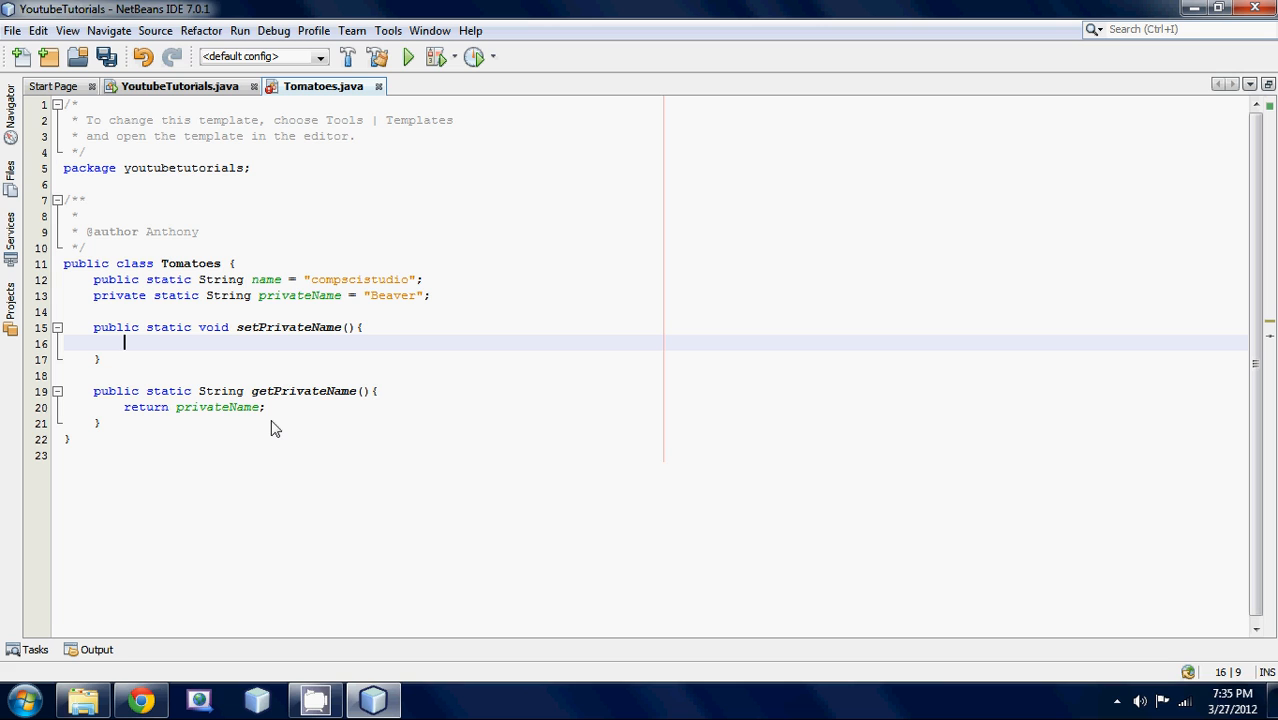
mouse_move(342, 336)
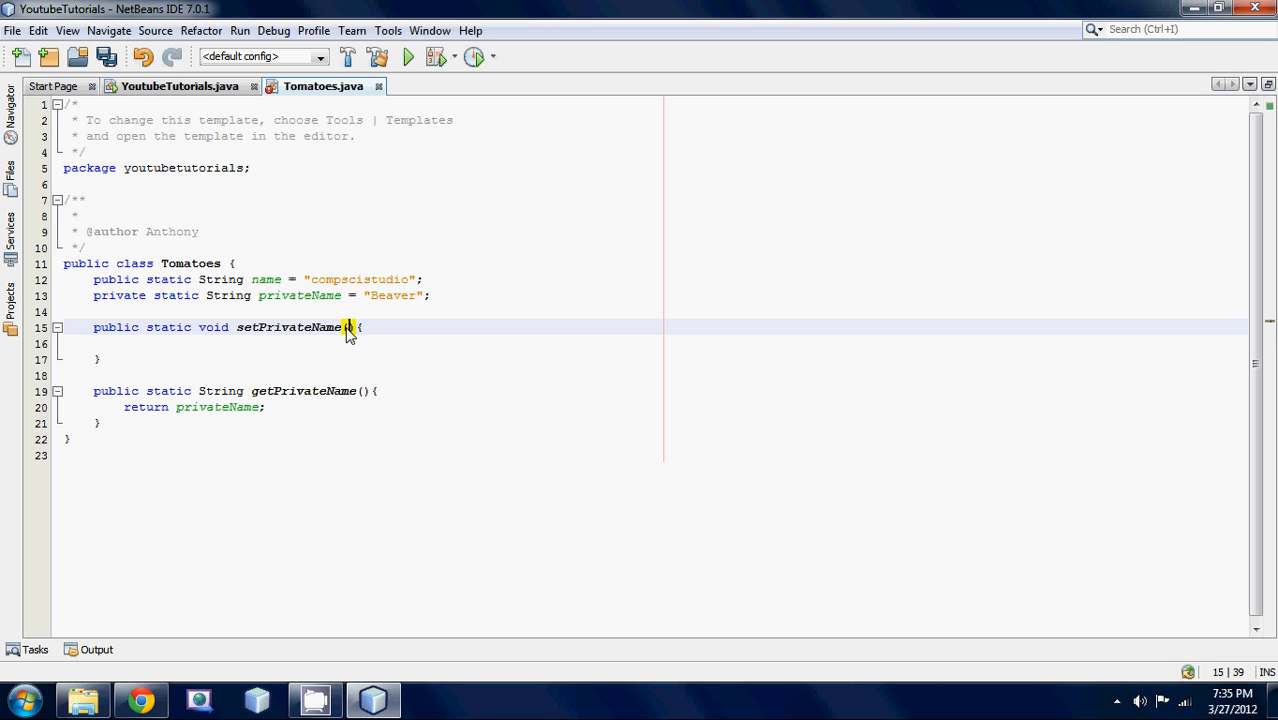
mouse_move(284, 308)
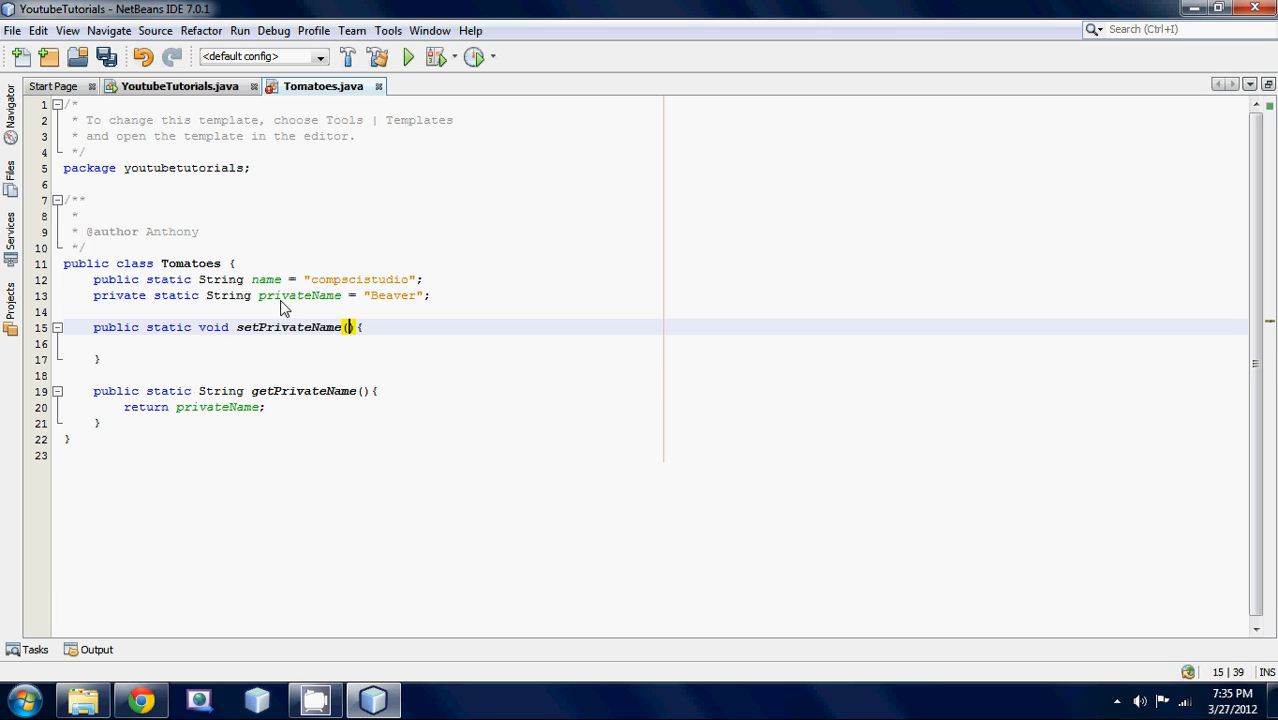
mouse_move(410, 360)
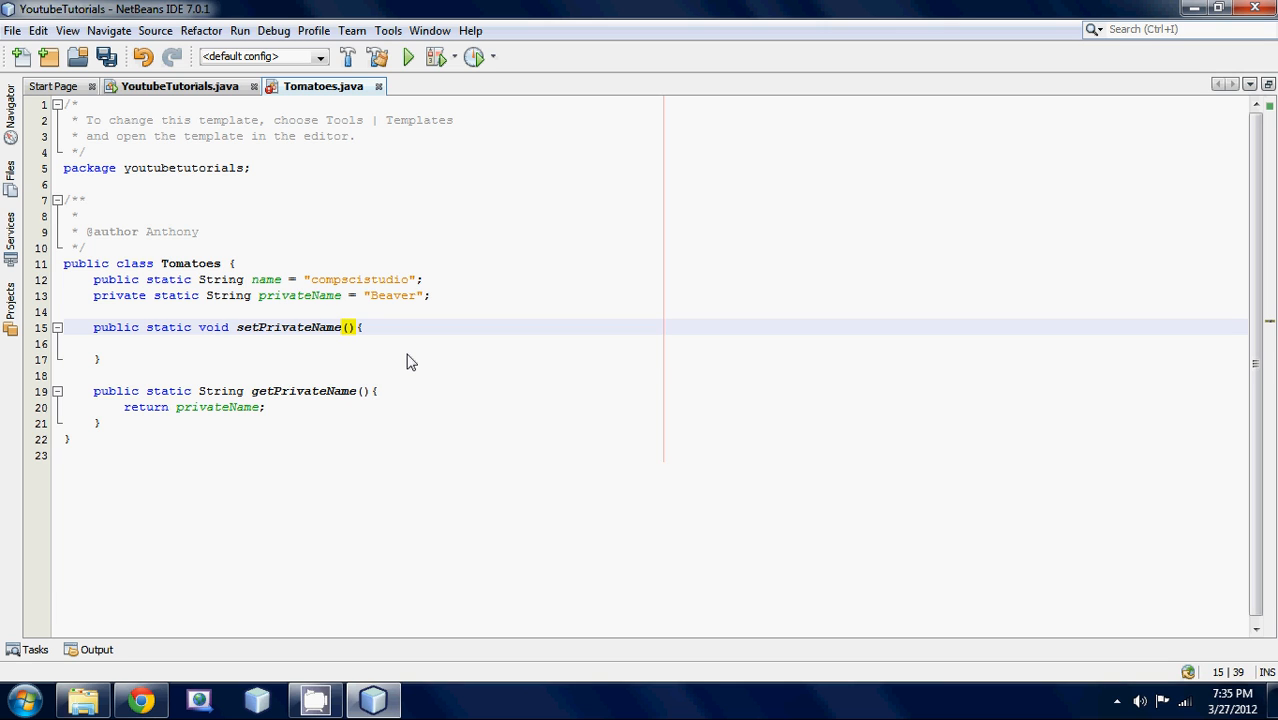
Step: Give the setter a String parameter and assign it to privateName
text(String)
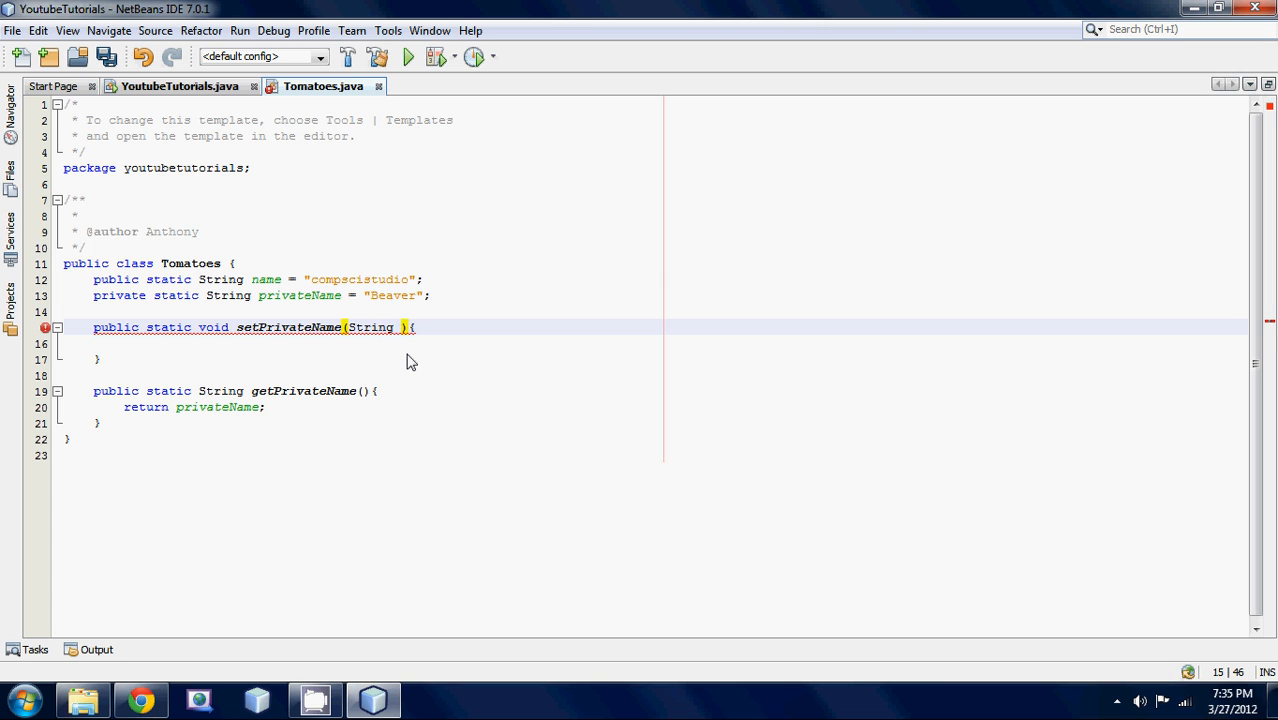
text(p)
text(s)
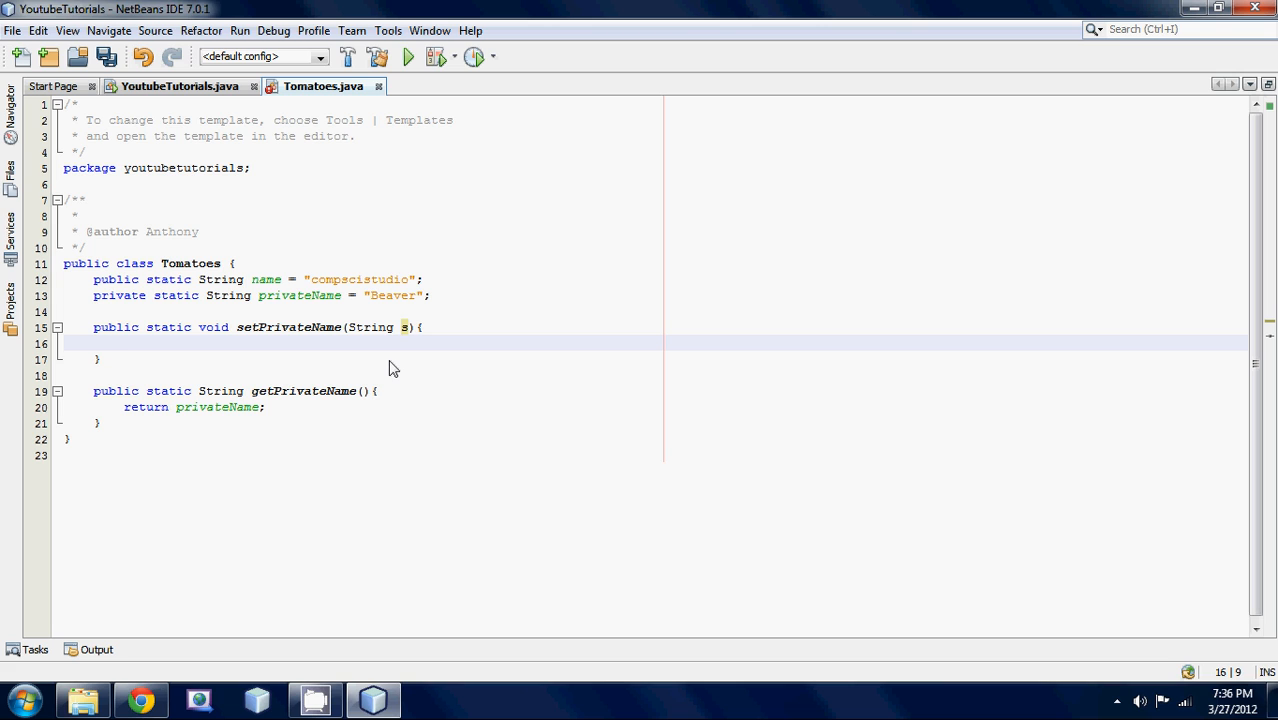
text(privateName = s)
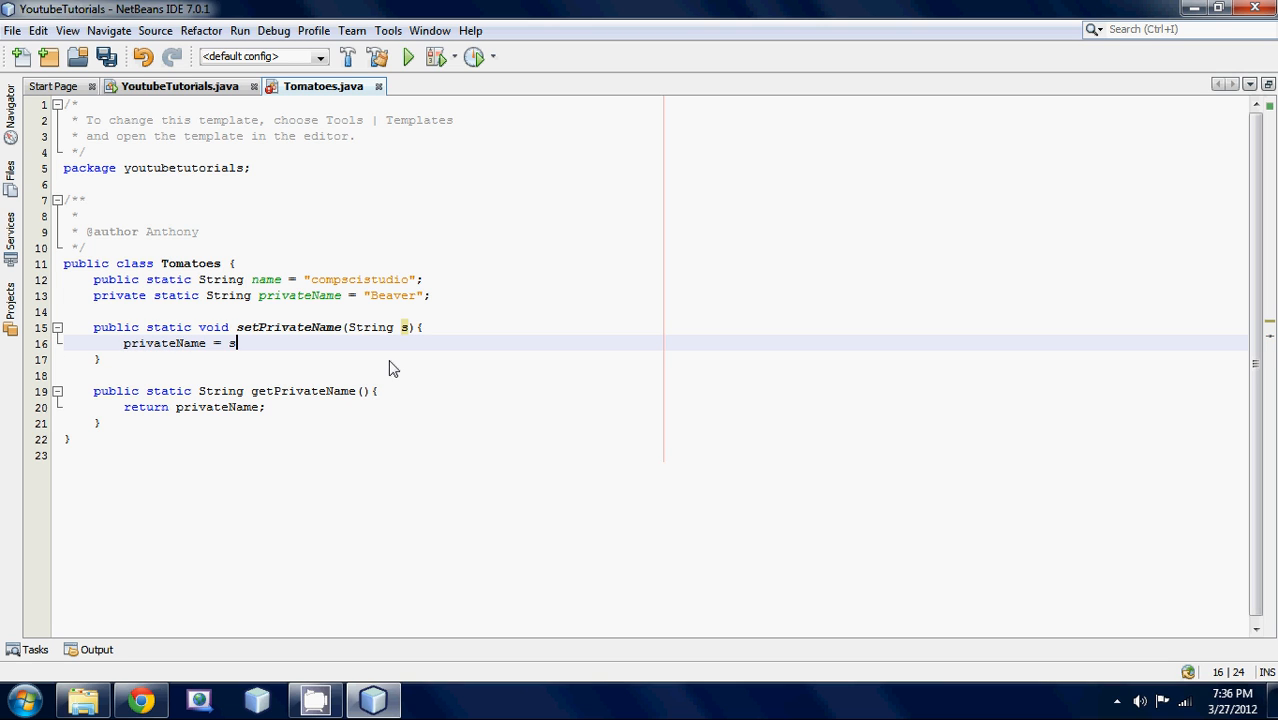
text(;)
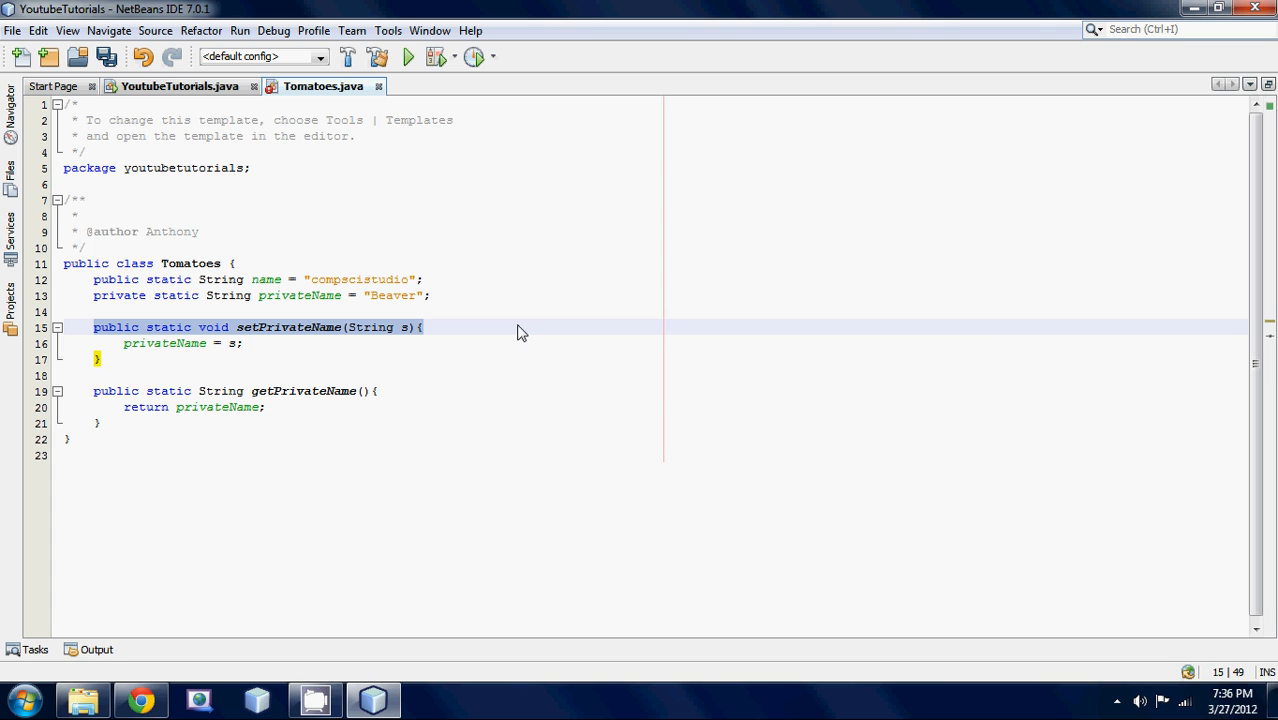
click(336, 390)
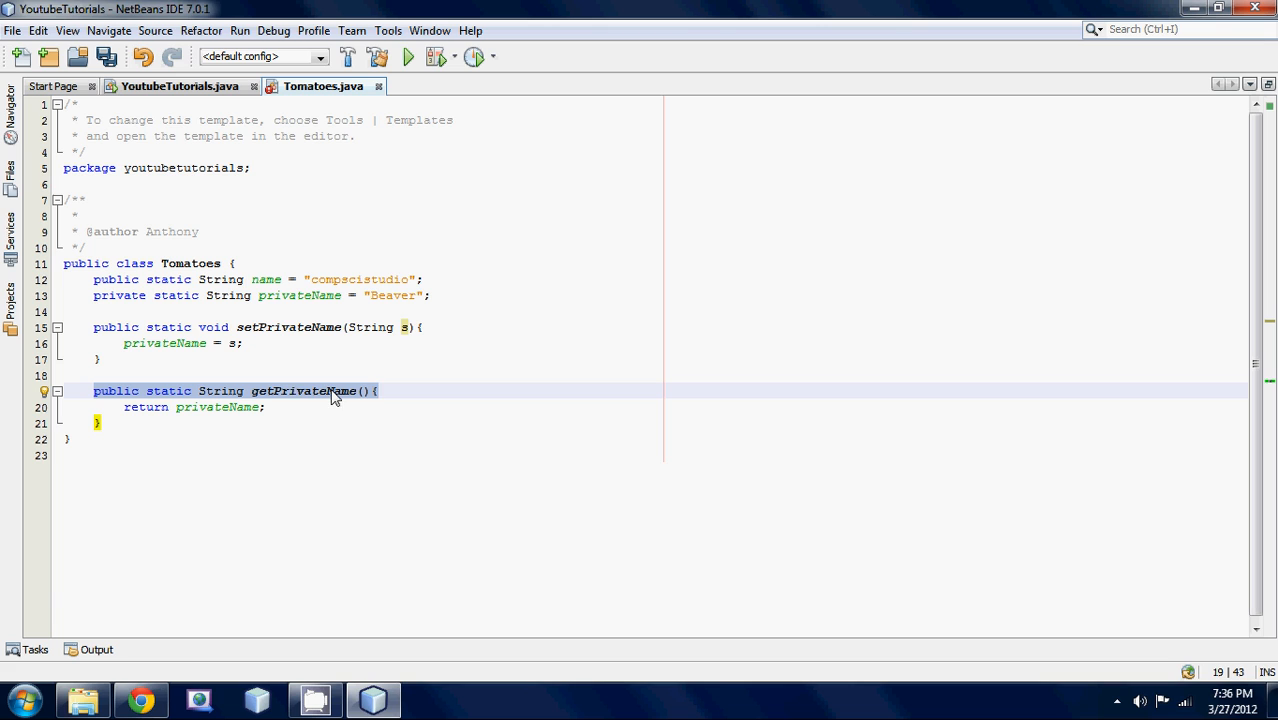
mouse_move(232, 318)
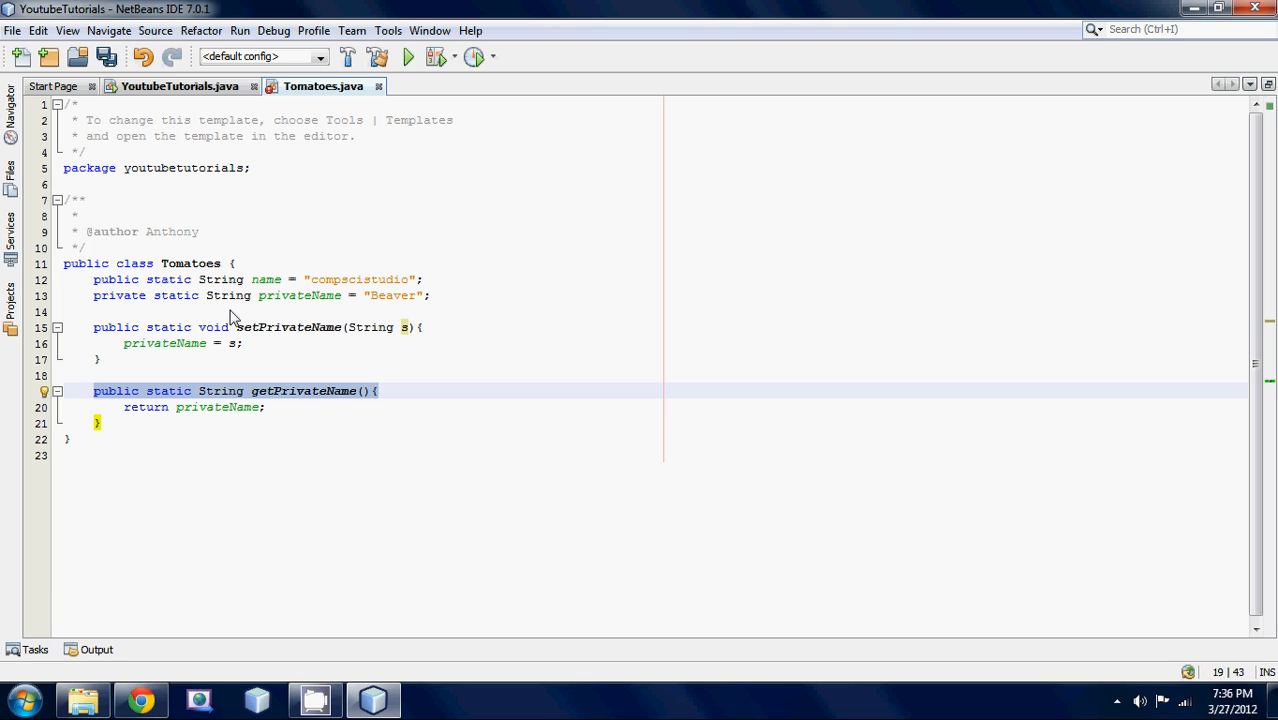
mouse_move(136, 308)
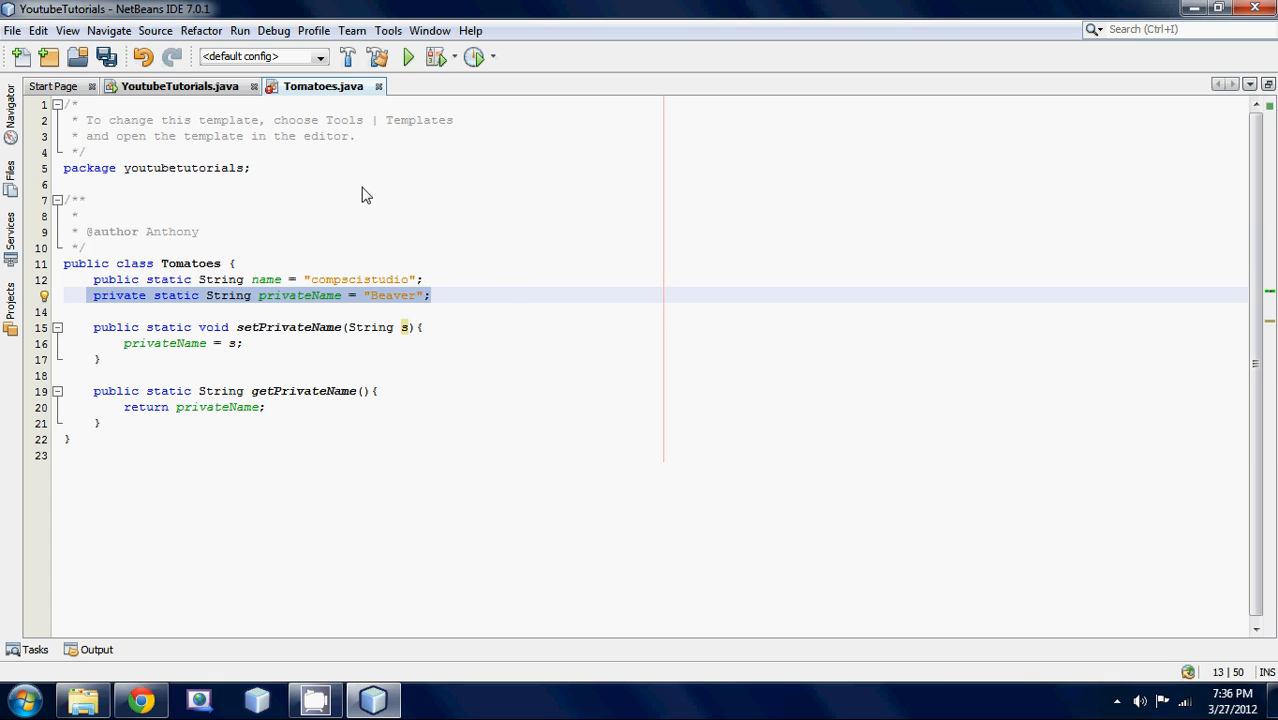
mouse_move(218, 284)
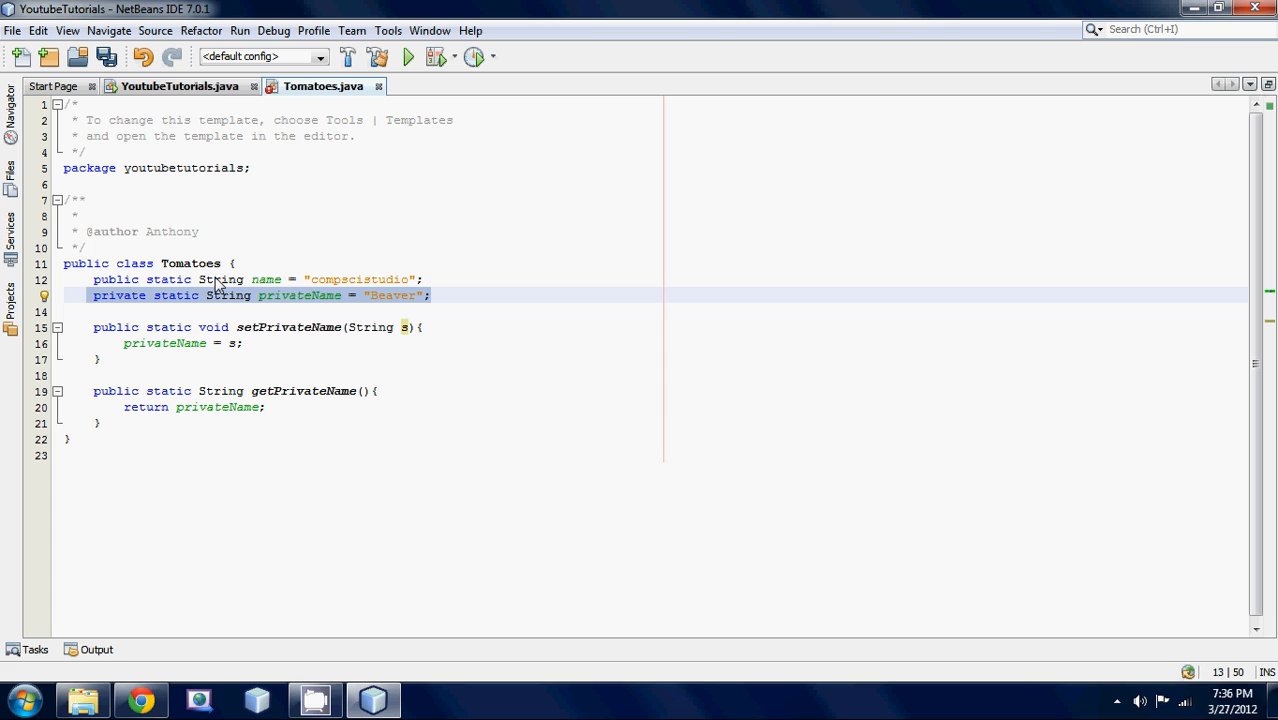
mouse_move(180, 86)
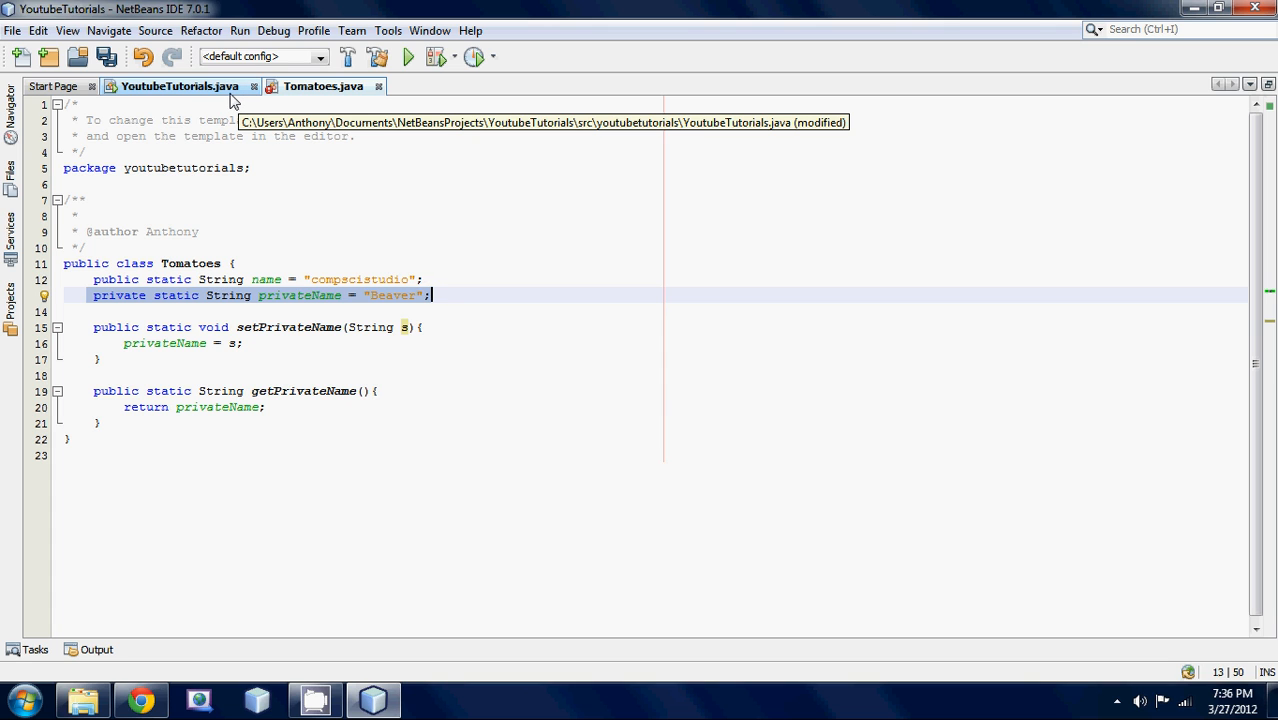
mouse_move(210, 108)
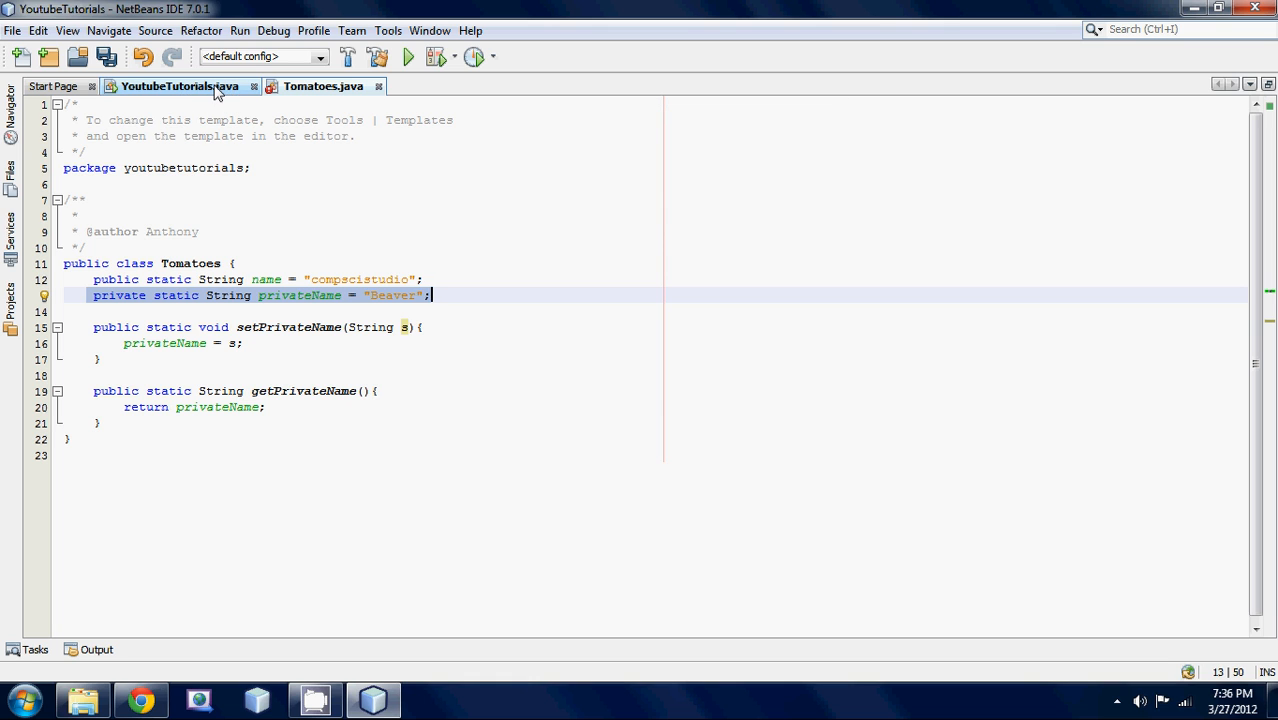
Step: In main, call t.setPrivateName("Anthony");
click(180, 86)
text(S)
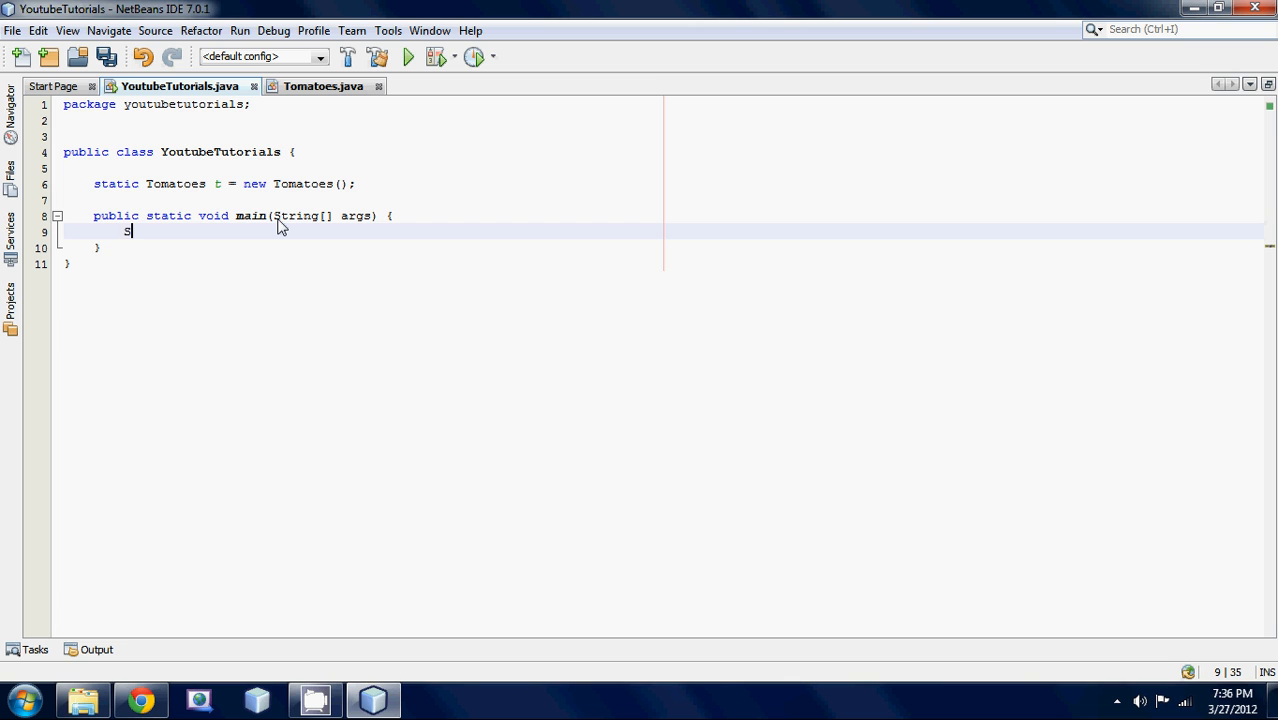
text(.setPrivateName("");)
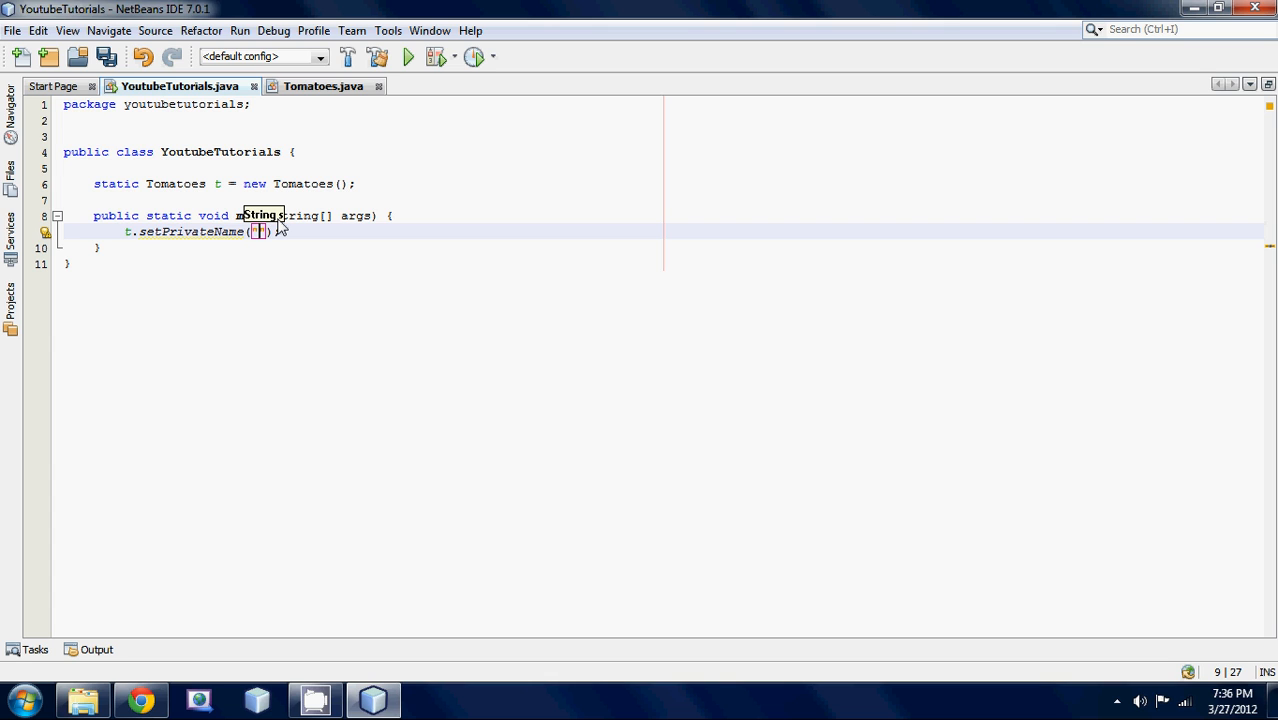
text("Anthony")
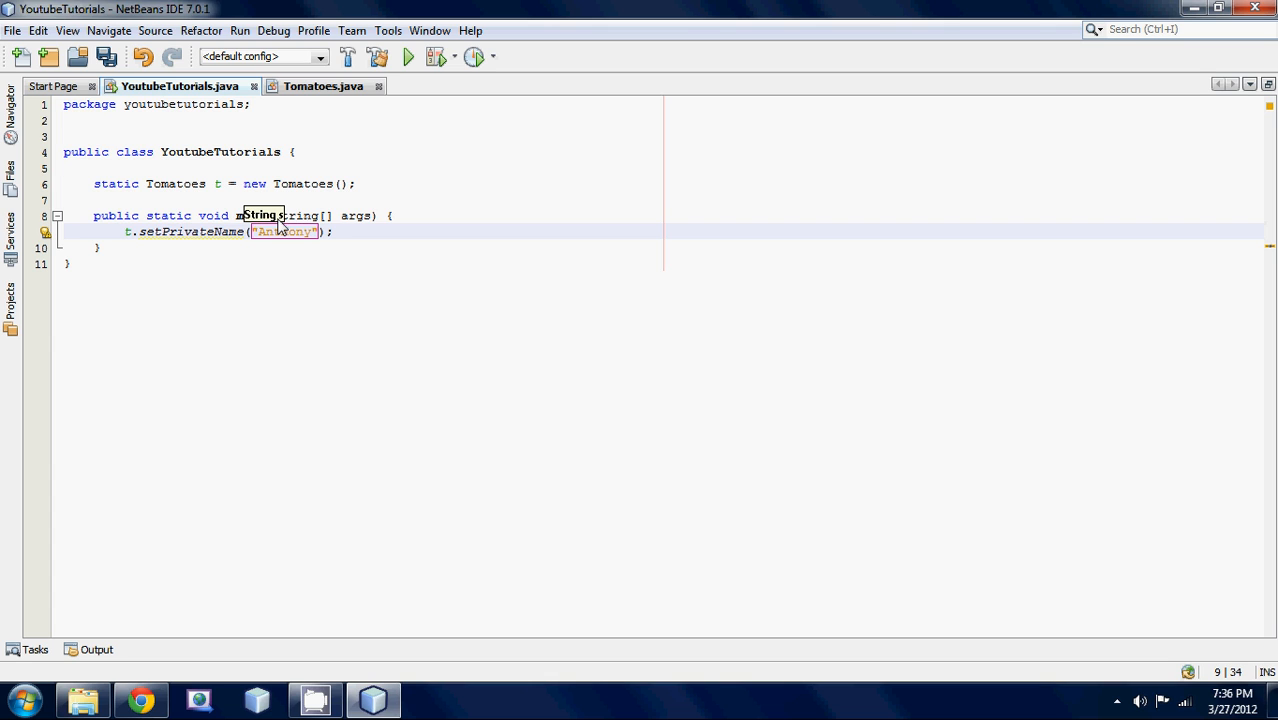
key(enter)
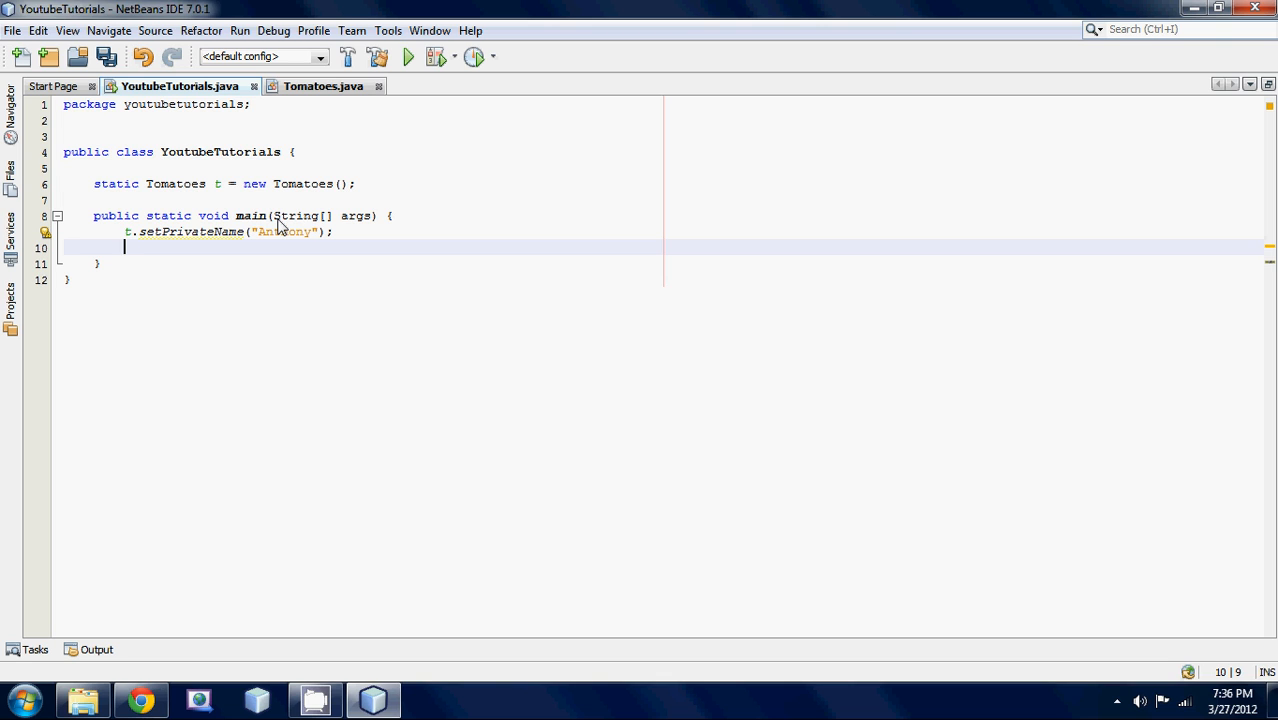
Step: Add System.out.println(t.getPrivateName()); below the setter call via code completion
text(s)
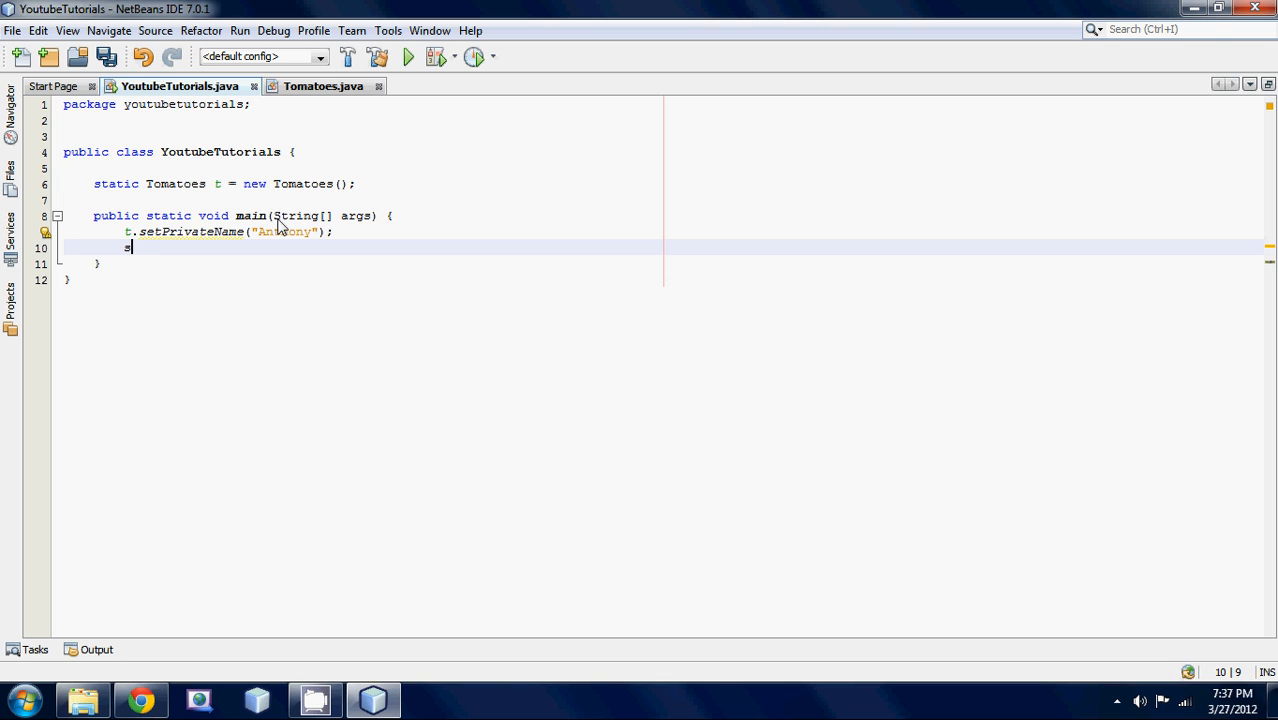
text(out.println(t.);)
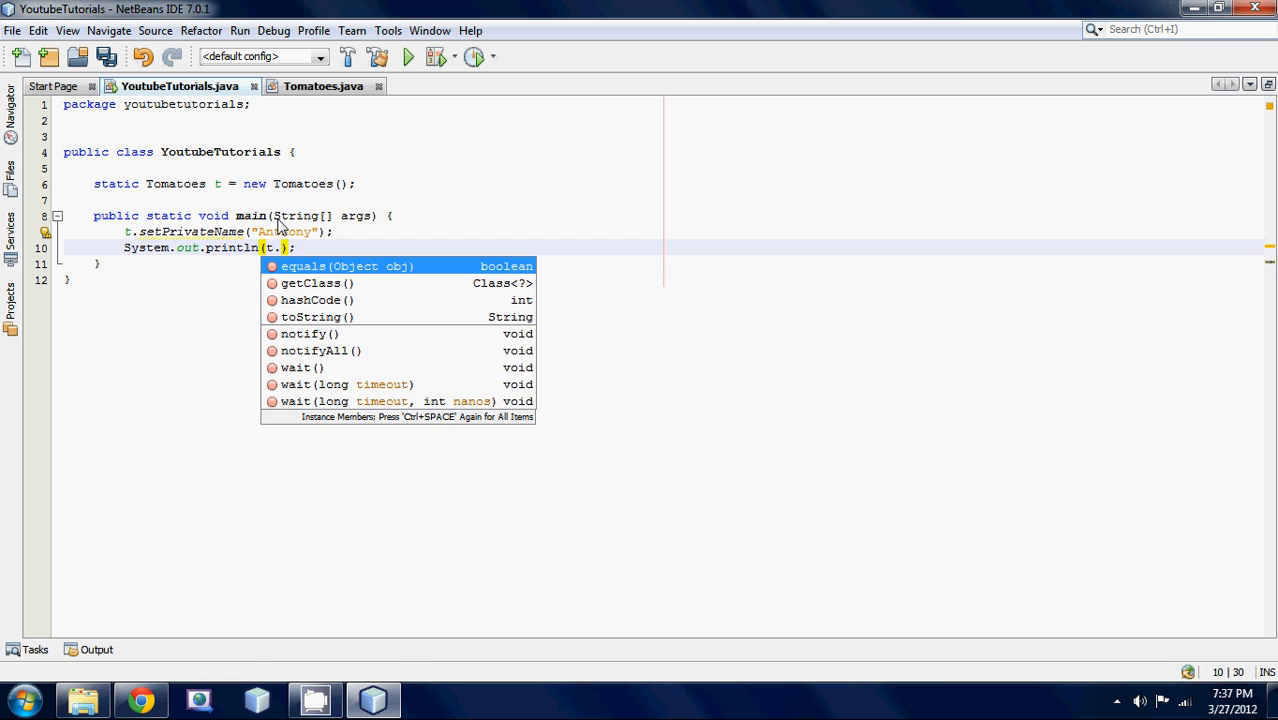
text(getP)
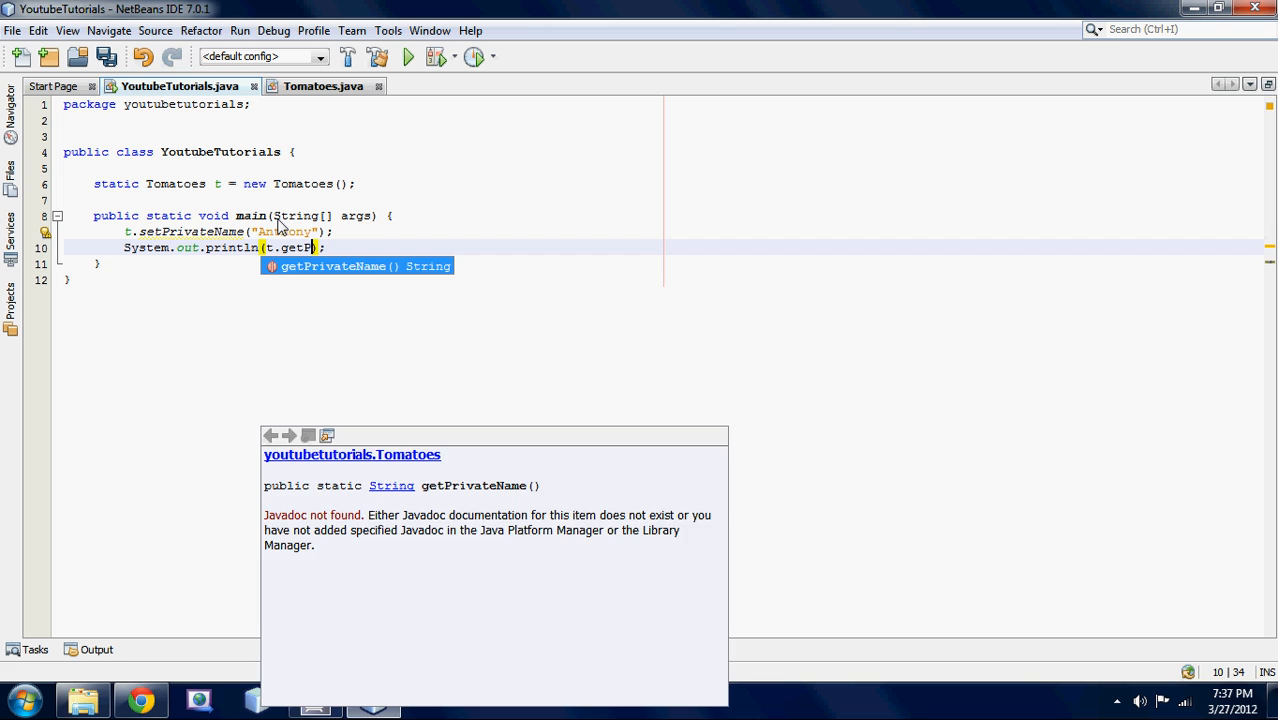
key(Enter)
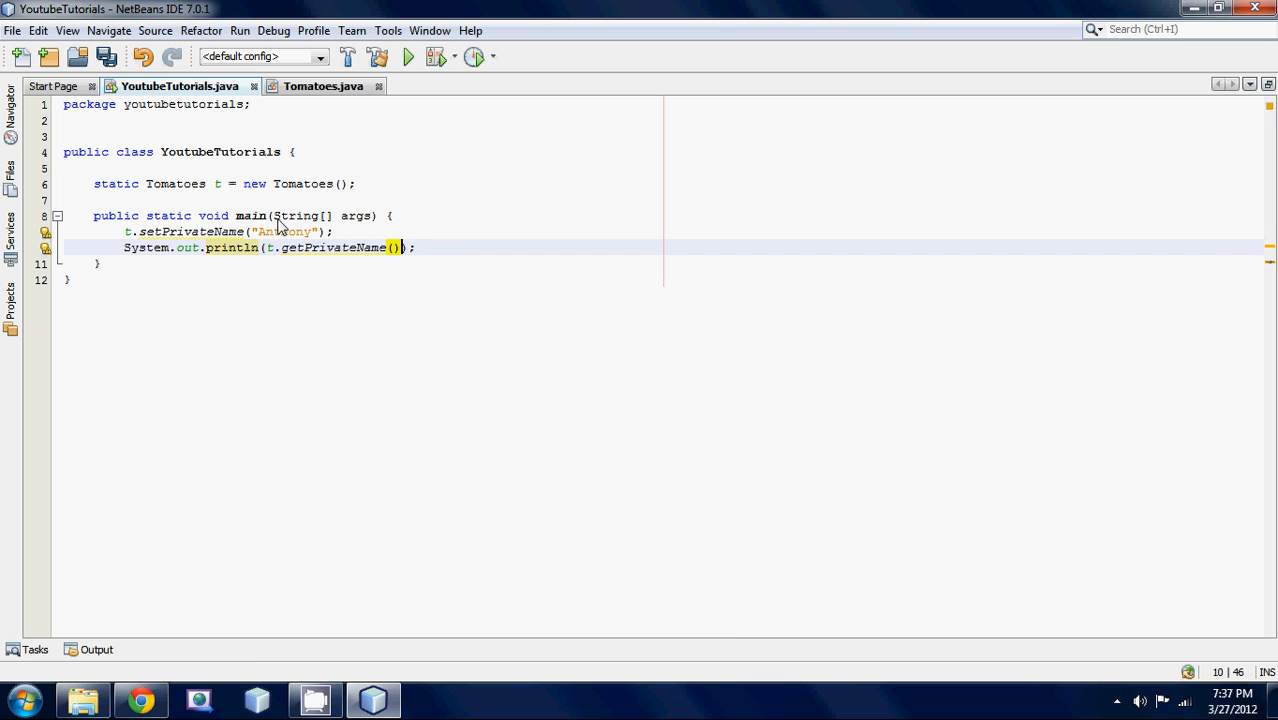
mouse_move(128, 238)
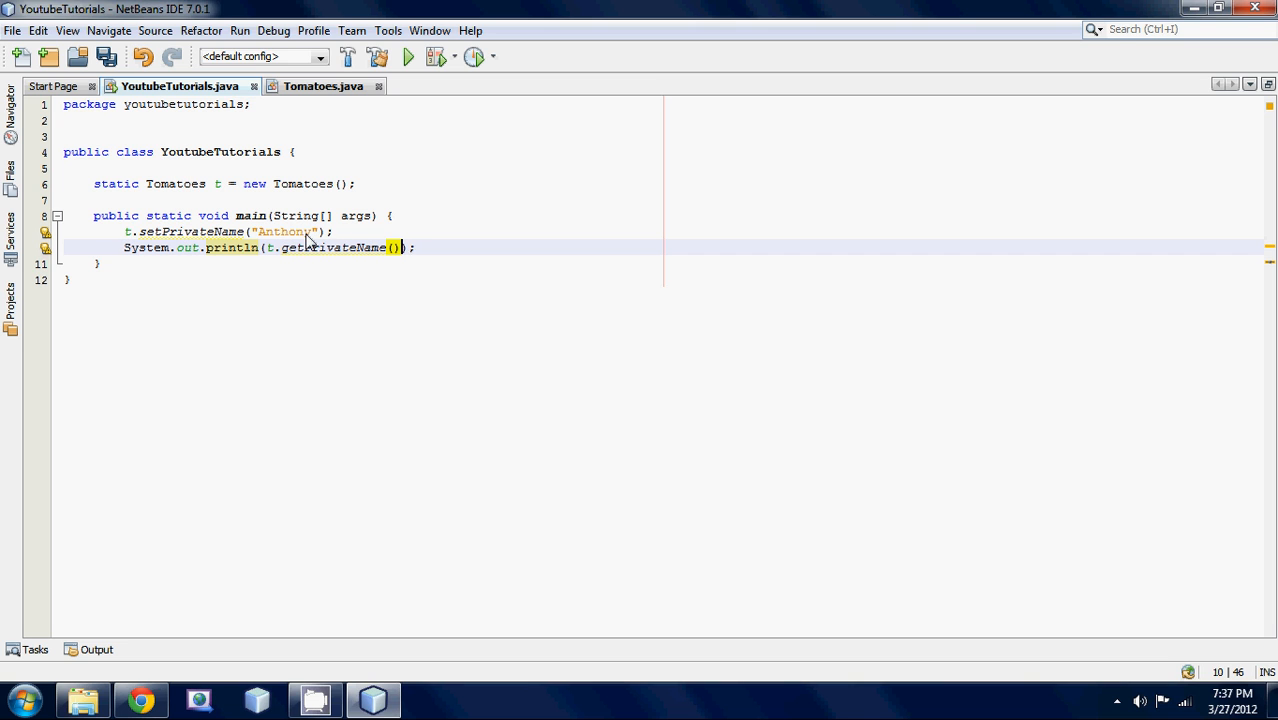
click(324, 86)
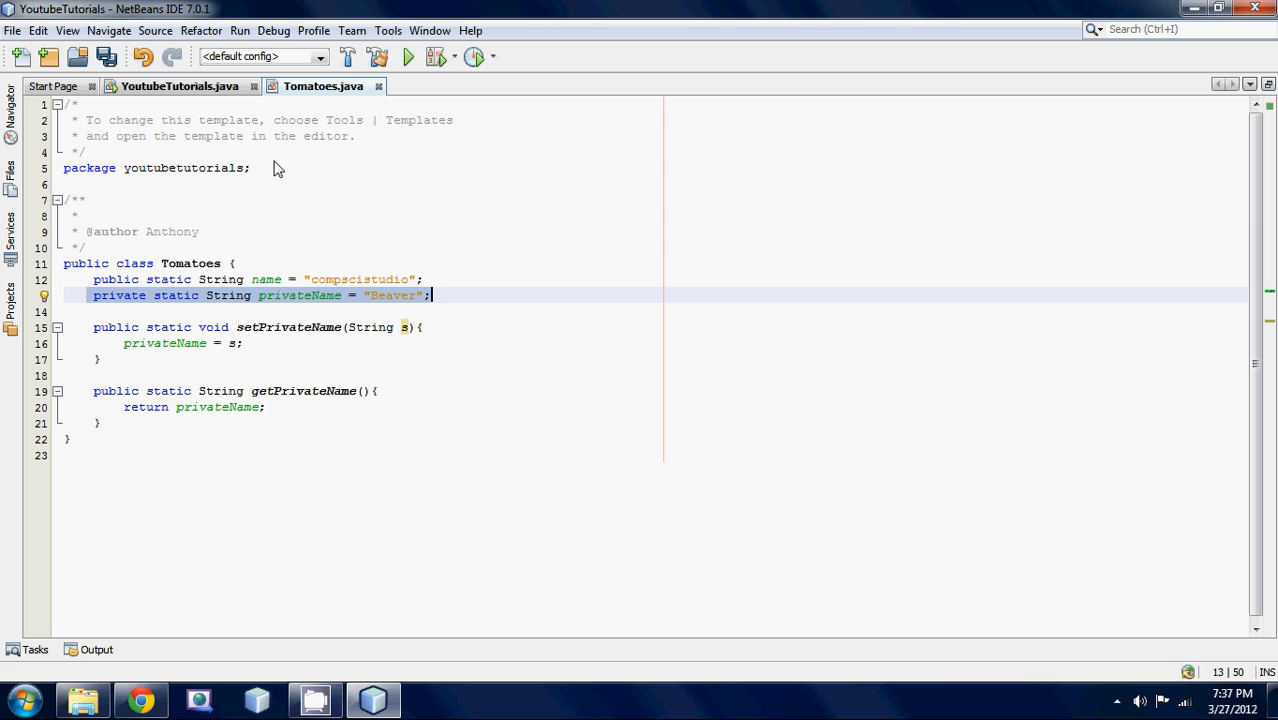
click(180, 86)
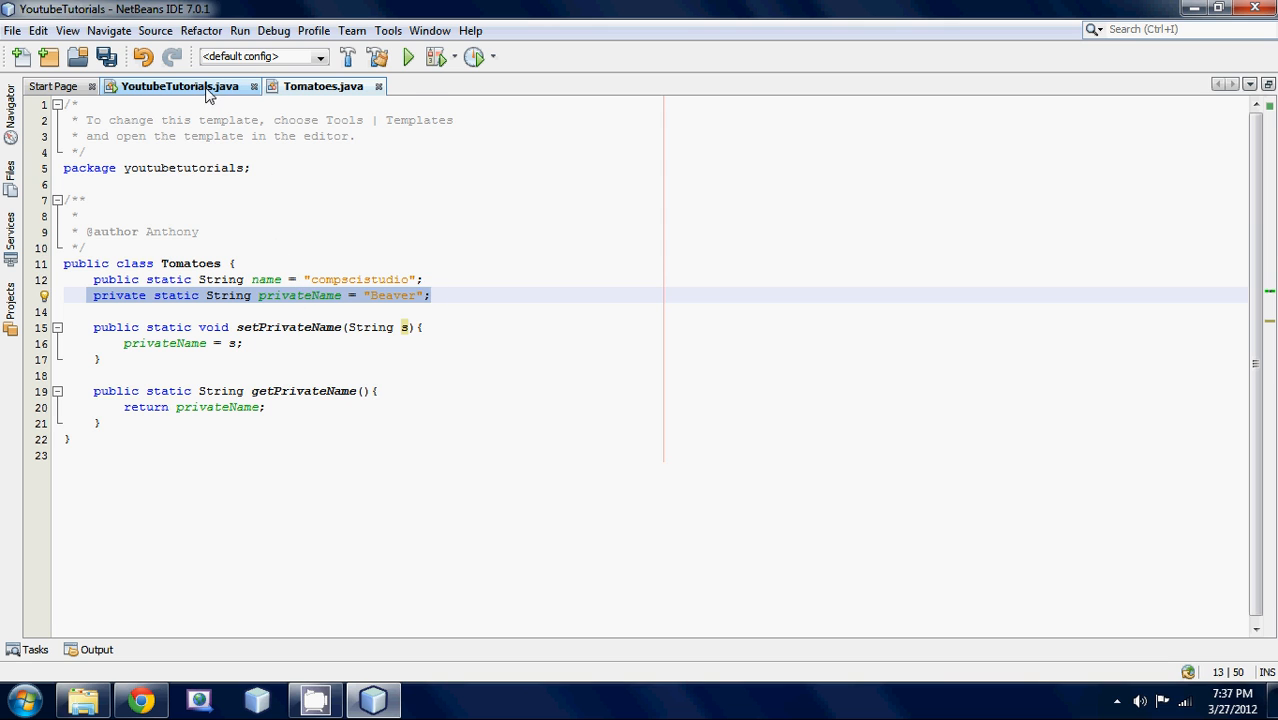
click(180, 86)
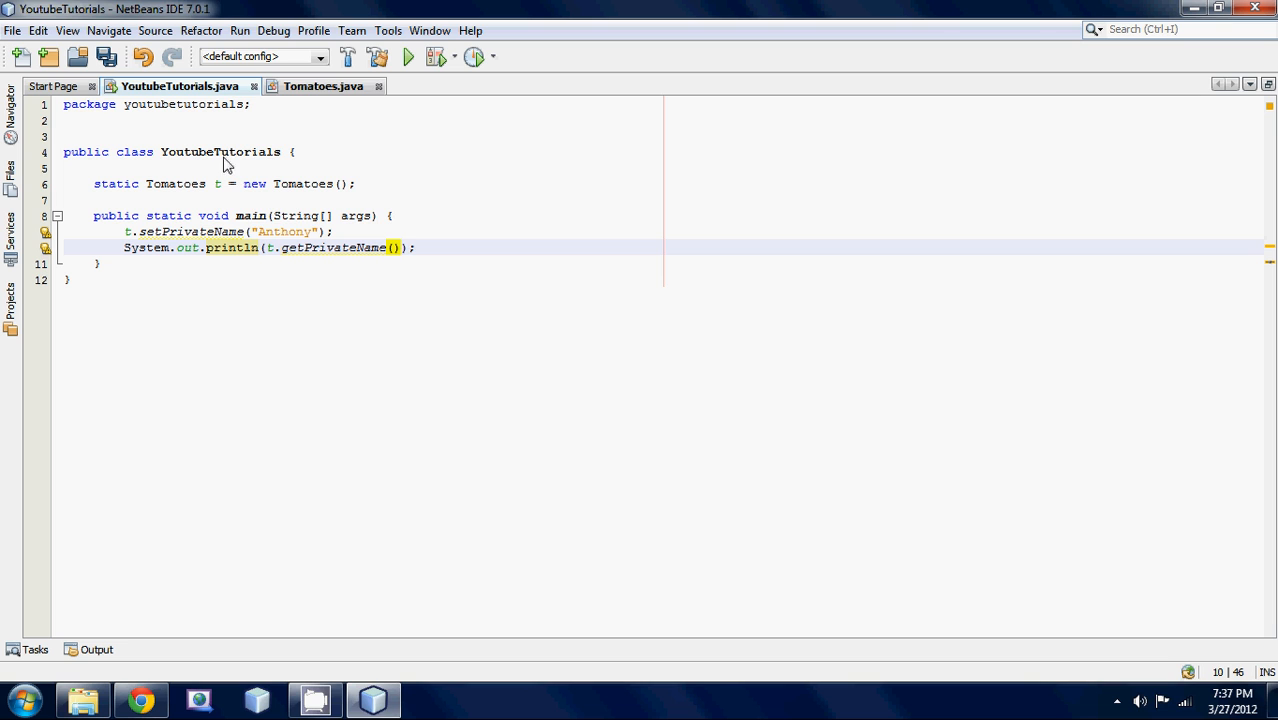
Step: Run the main file so the output prints Anthony with BUILD SUCCESSFUL
click(240, 30)
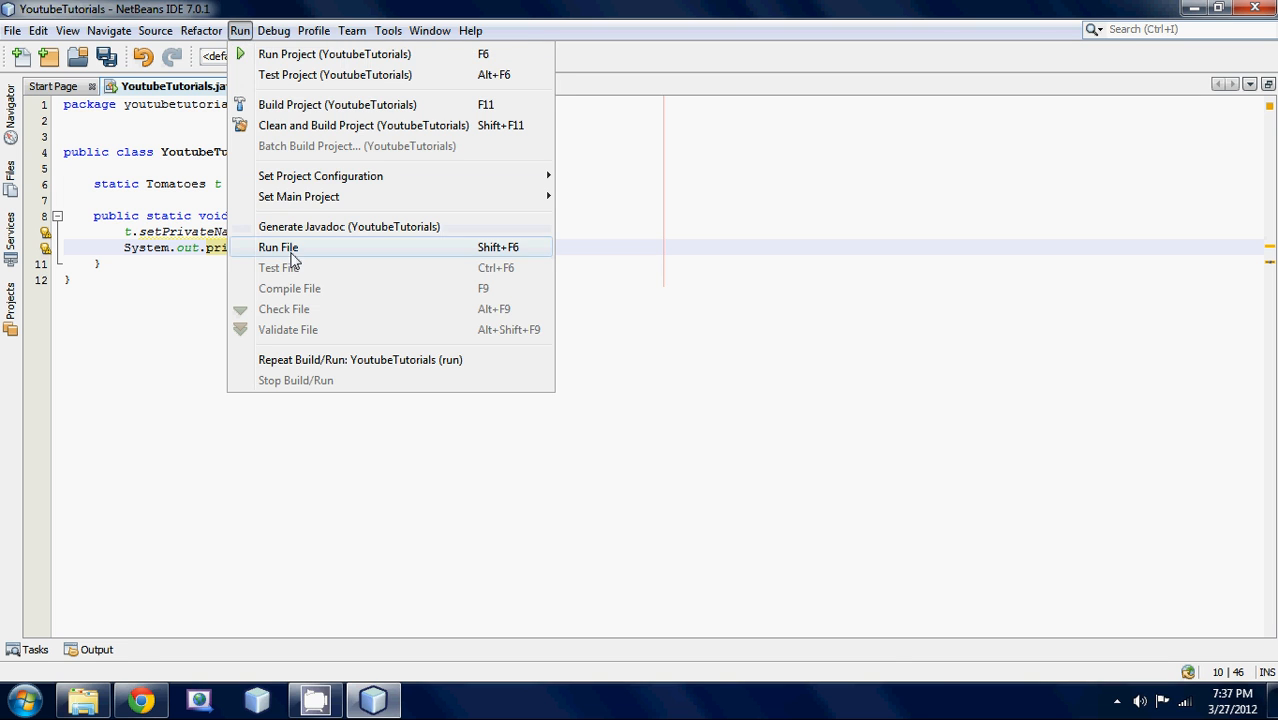
click(278, 248)
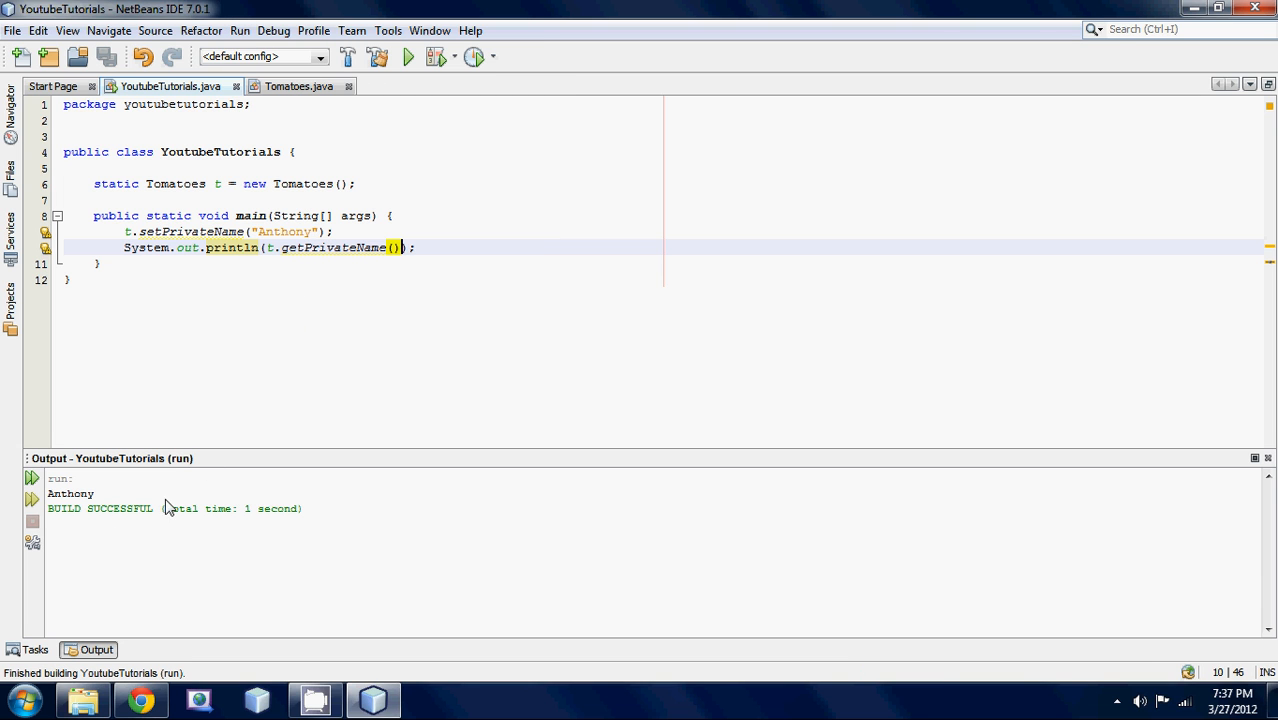
click(298, 86)
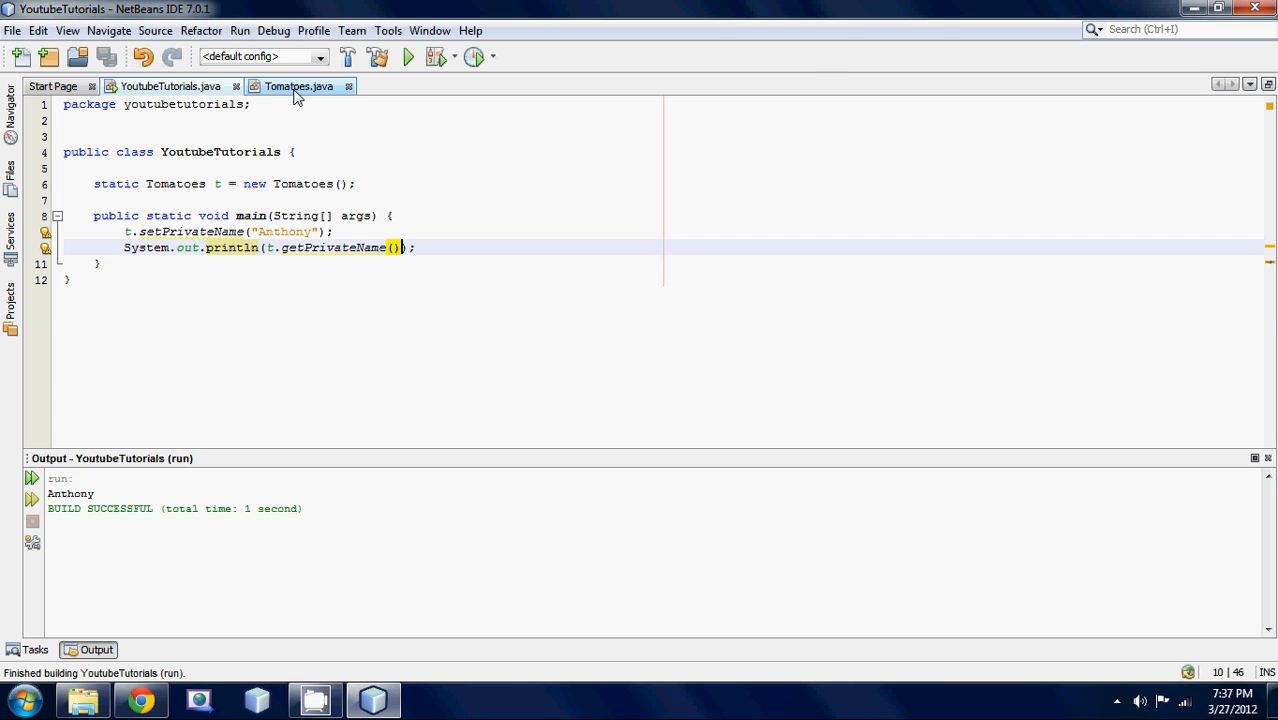
click(164, 86)
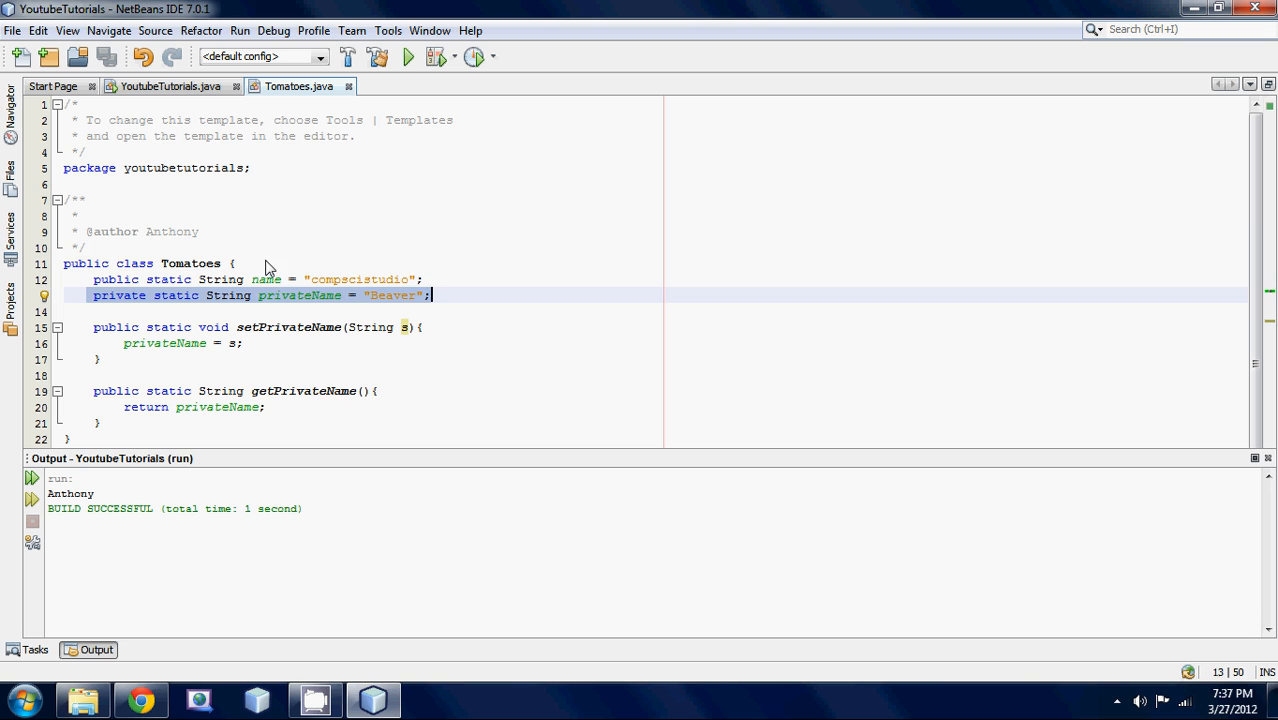
double_click(300, 296)
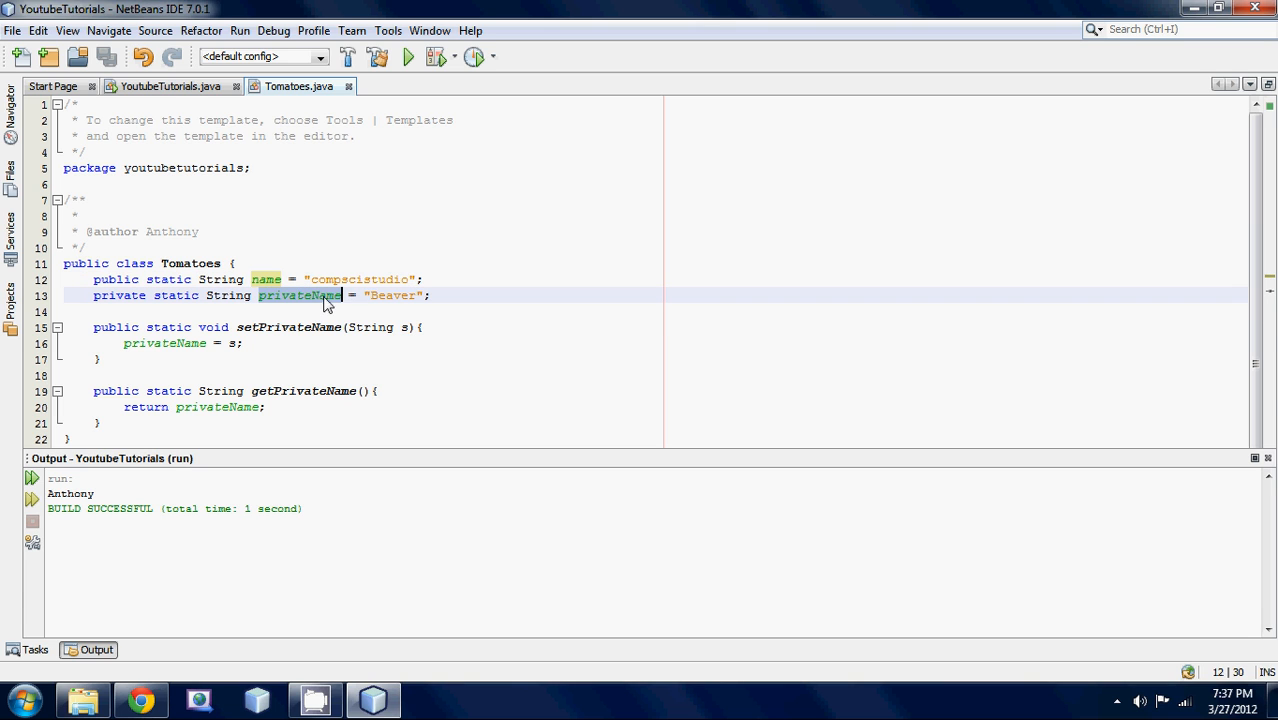
click(170, 86)
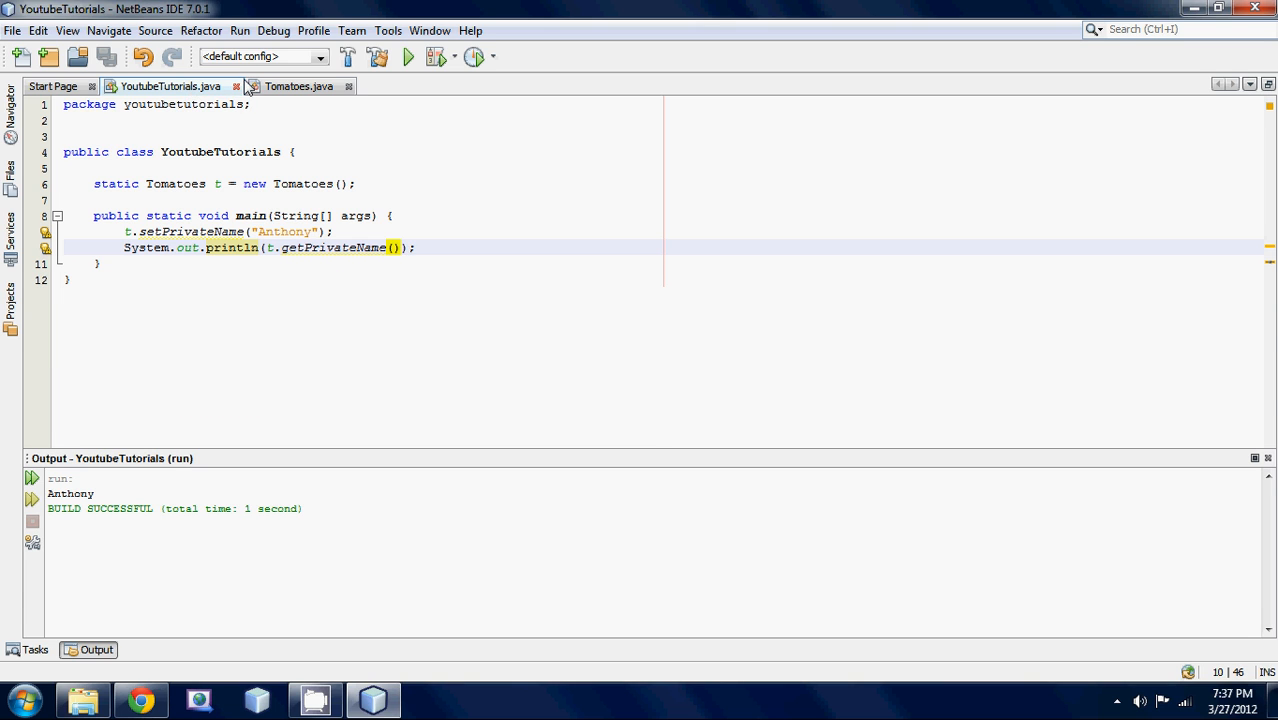
Step: Delete the public static String name = "composistudio" field from Tomatoes and return to main
click(298, 86)
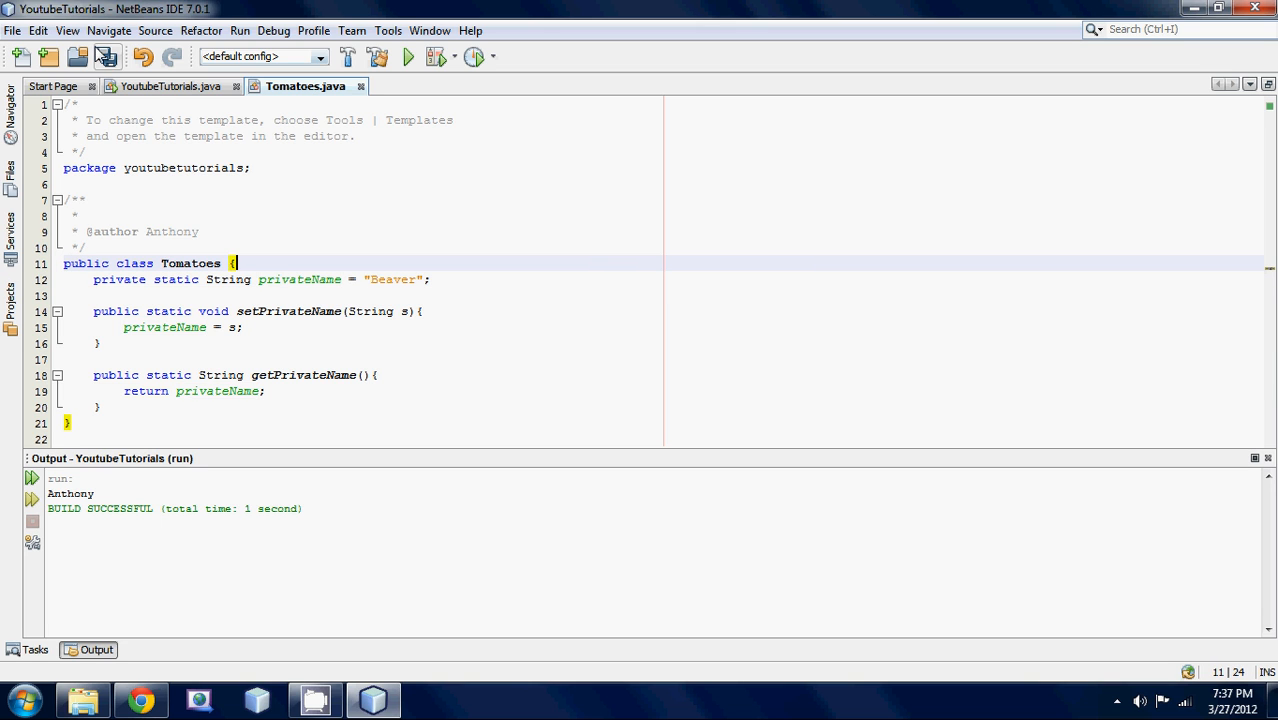
click(106, 56)
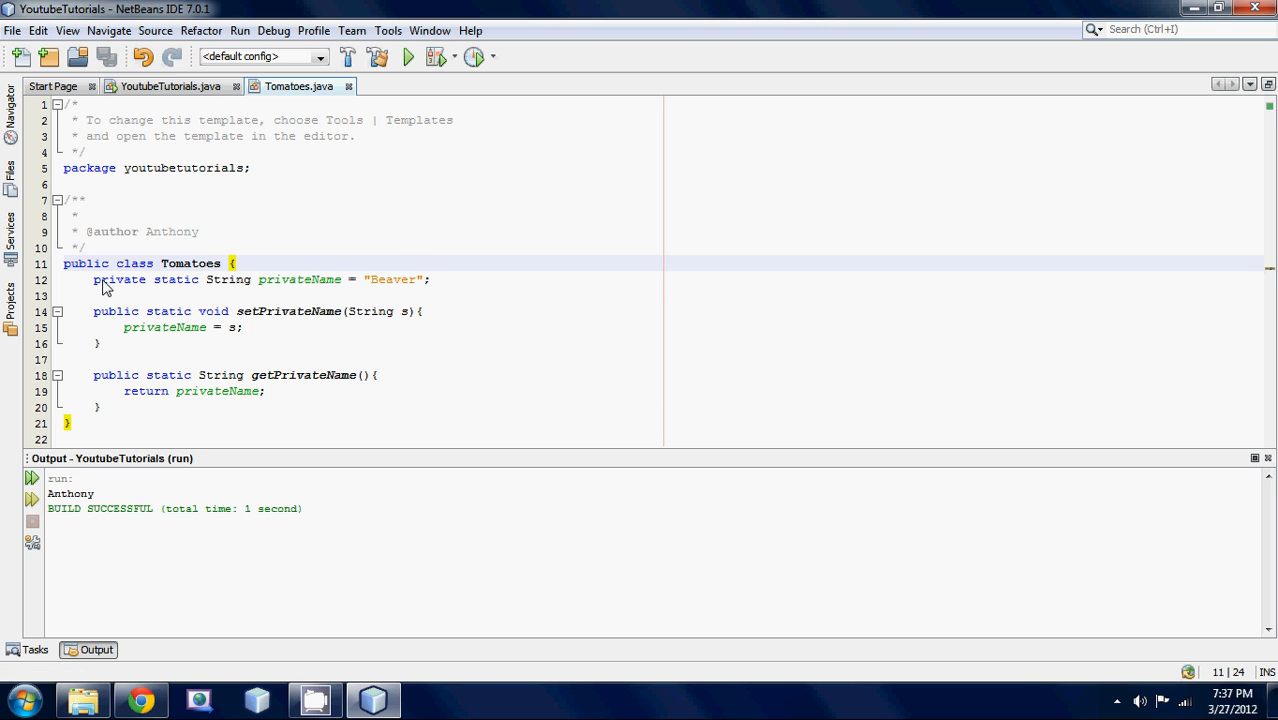
double_click(120, 280)
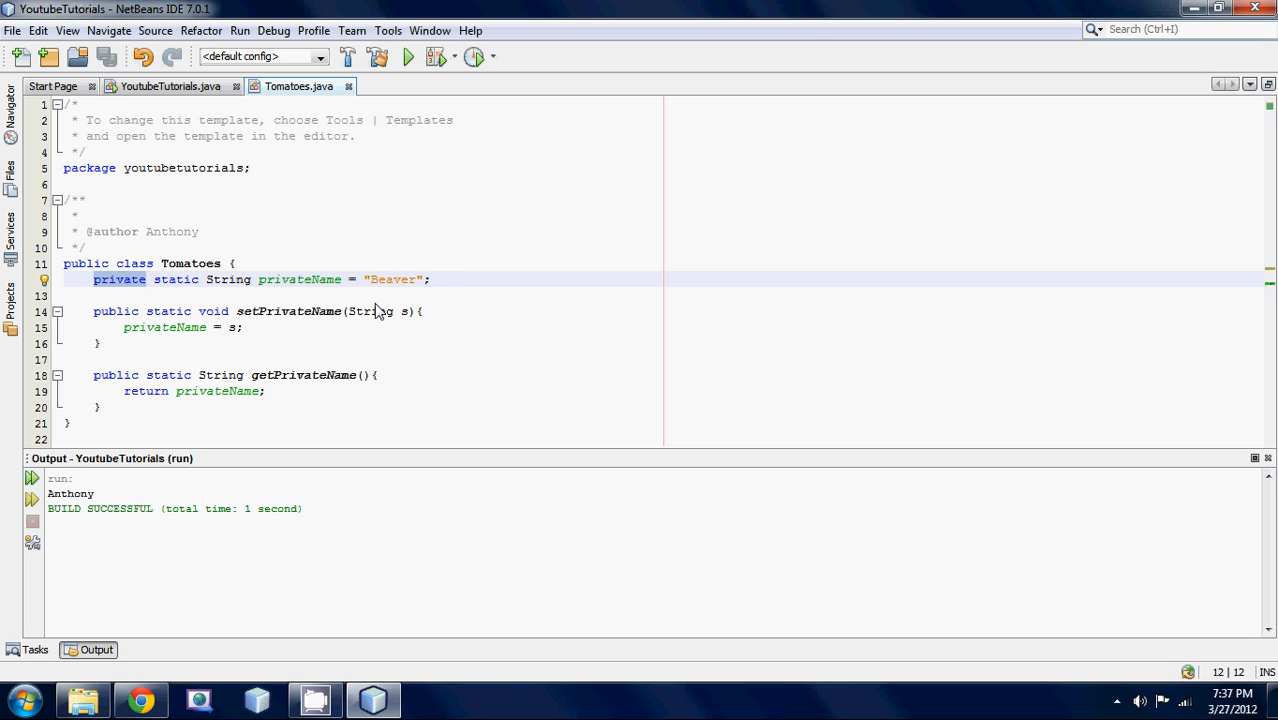
mouse_move(232, 336)
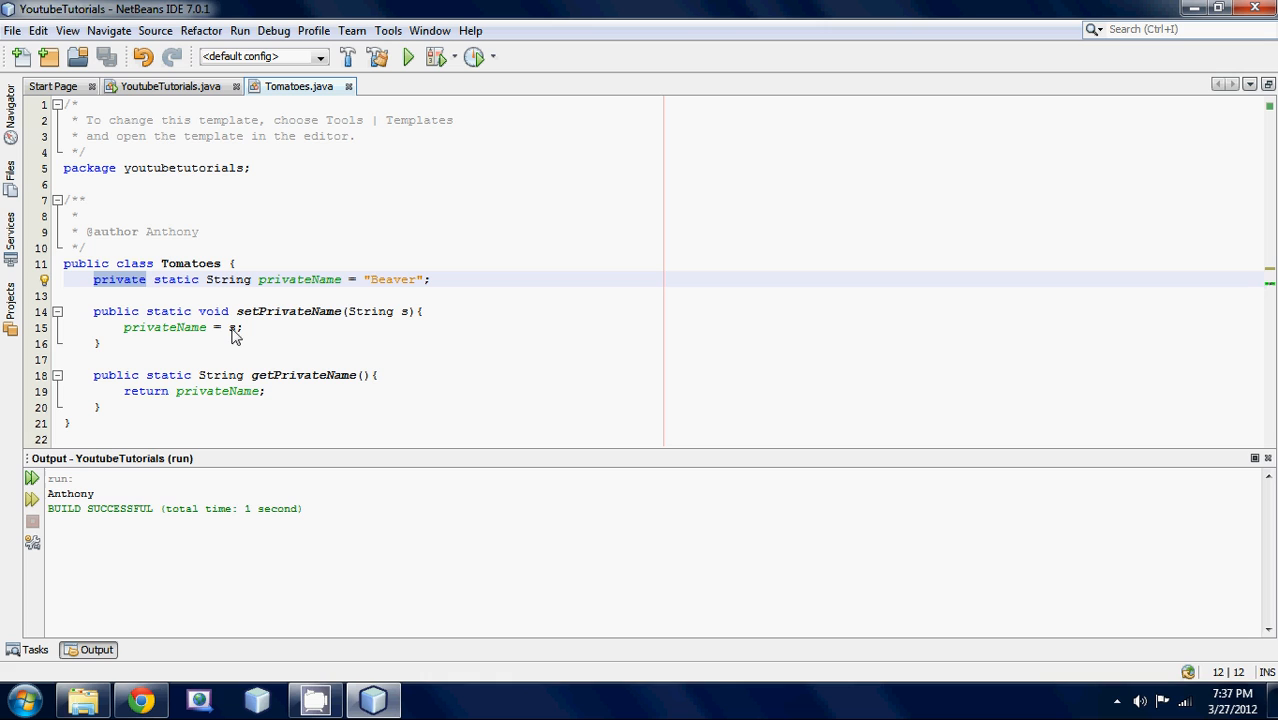
click(146, 280)
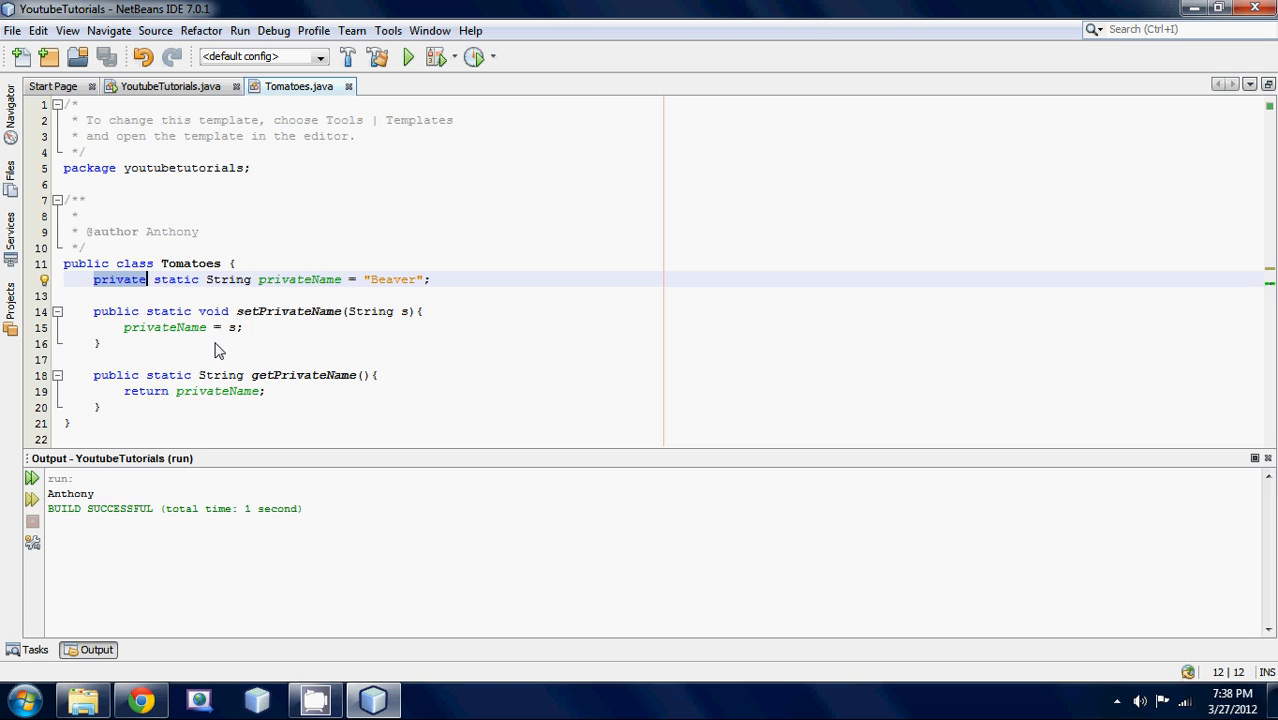
mouse_move(268, 340)
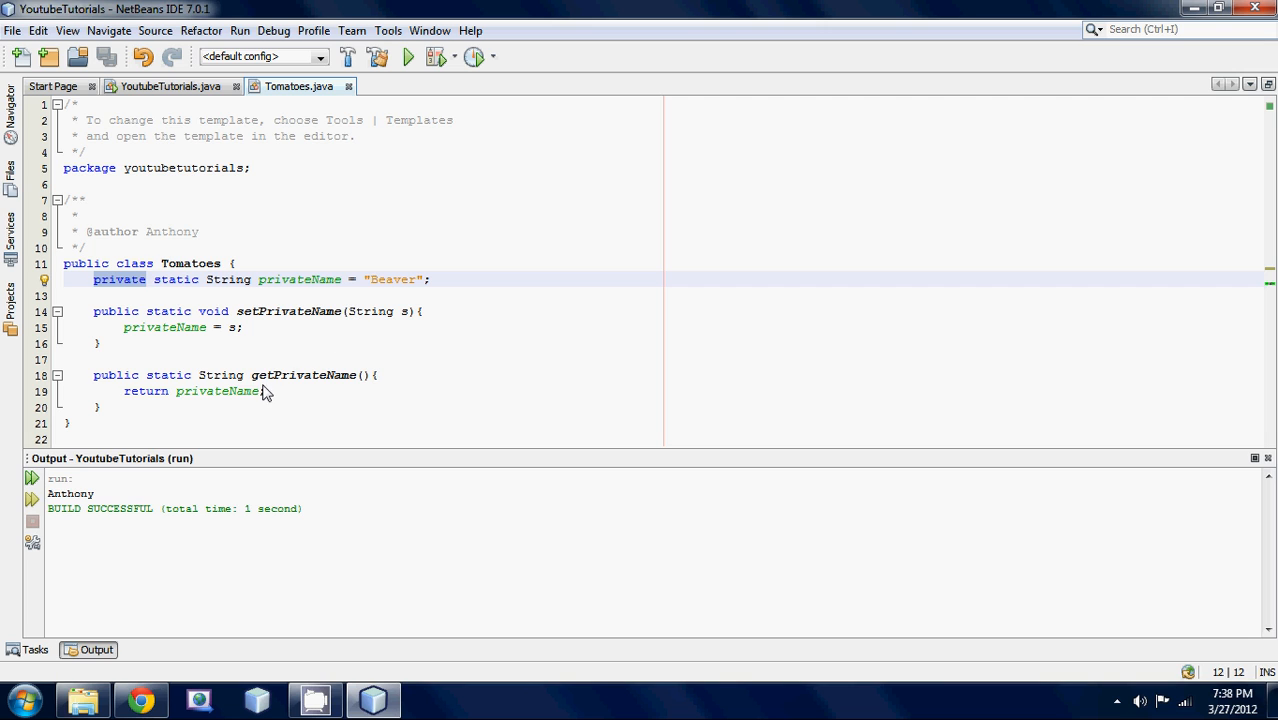
mouse_move(228, 384)
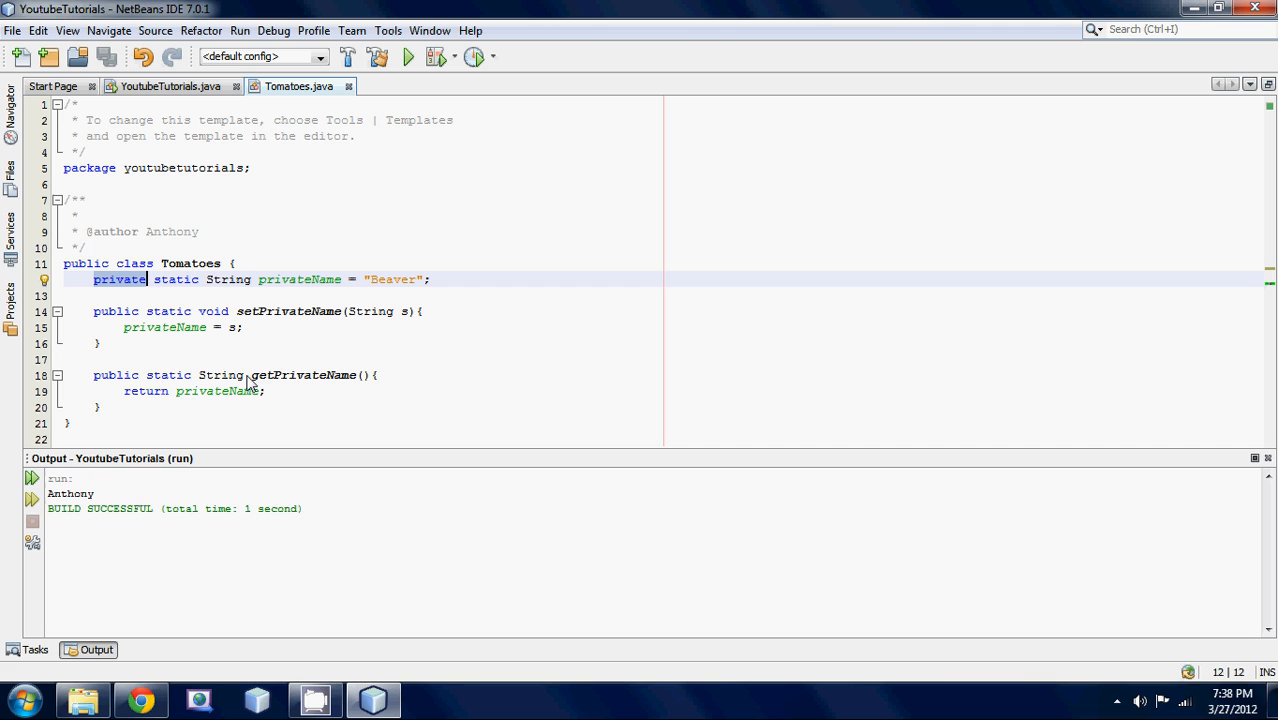
mouse_move(232, 276)
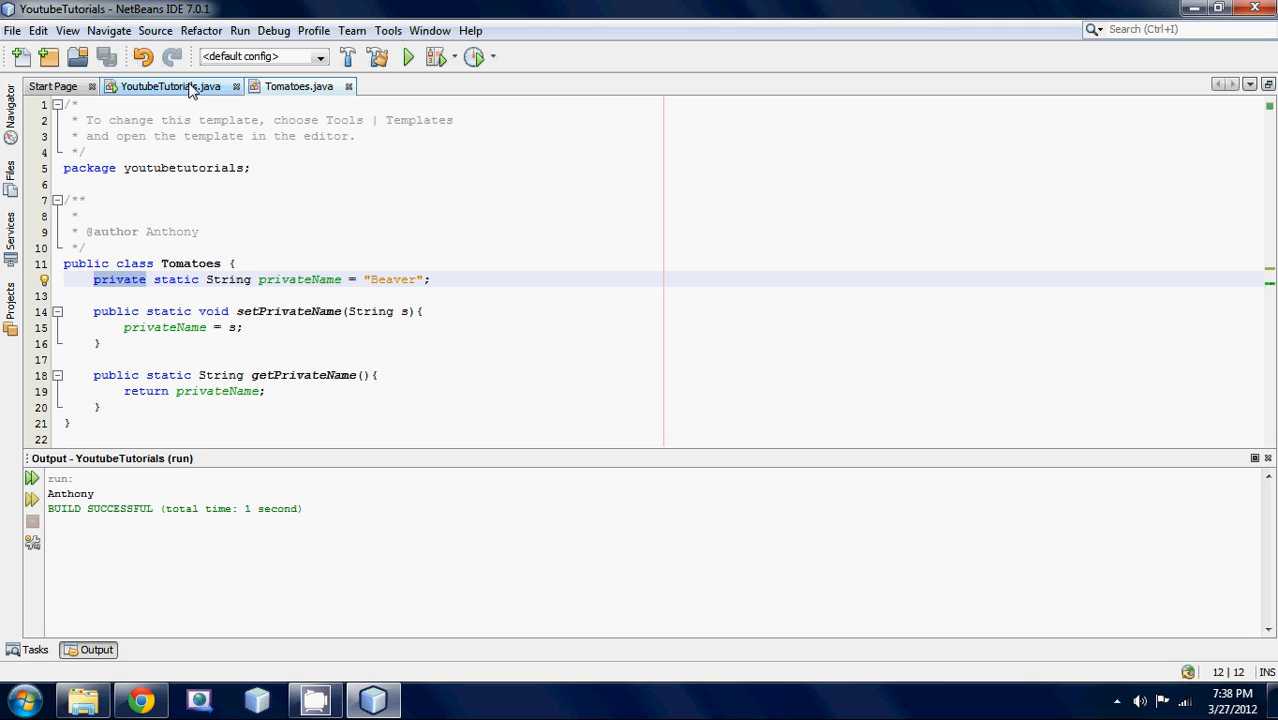
click(170, 86)
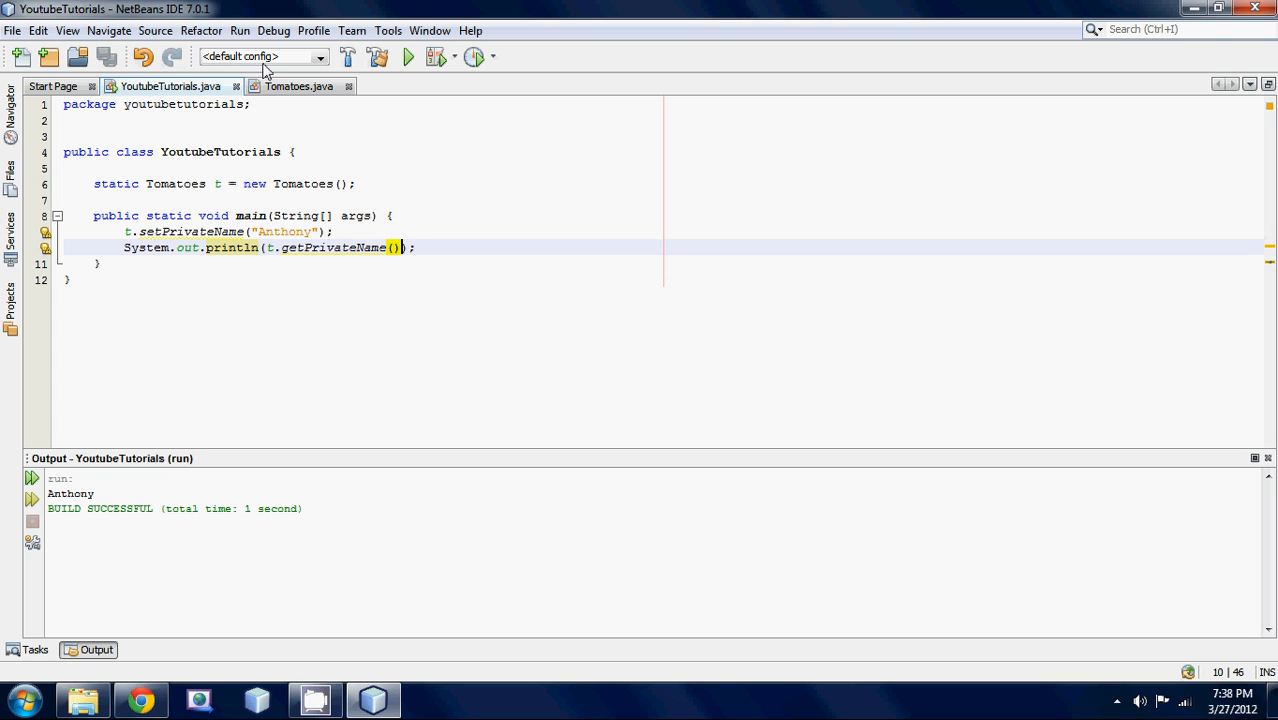
mouse_move(172, 56)
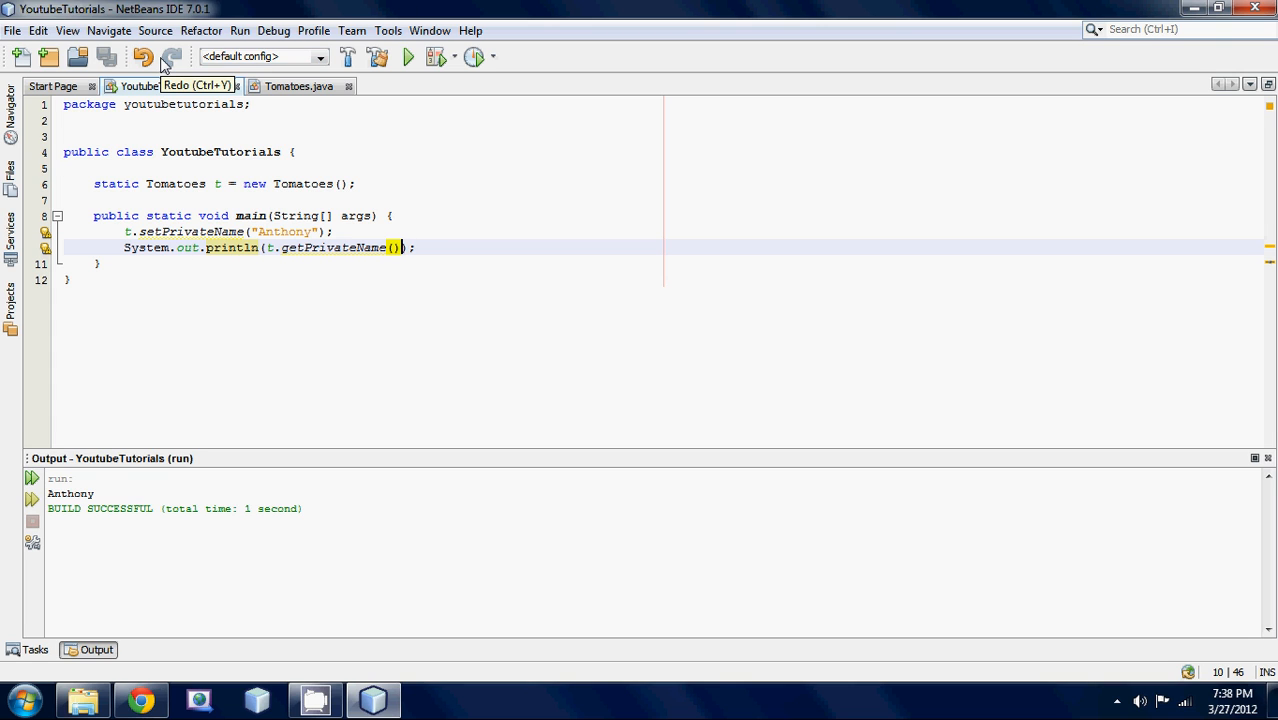